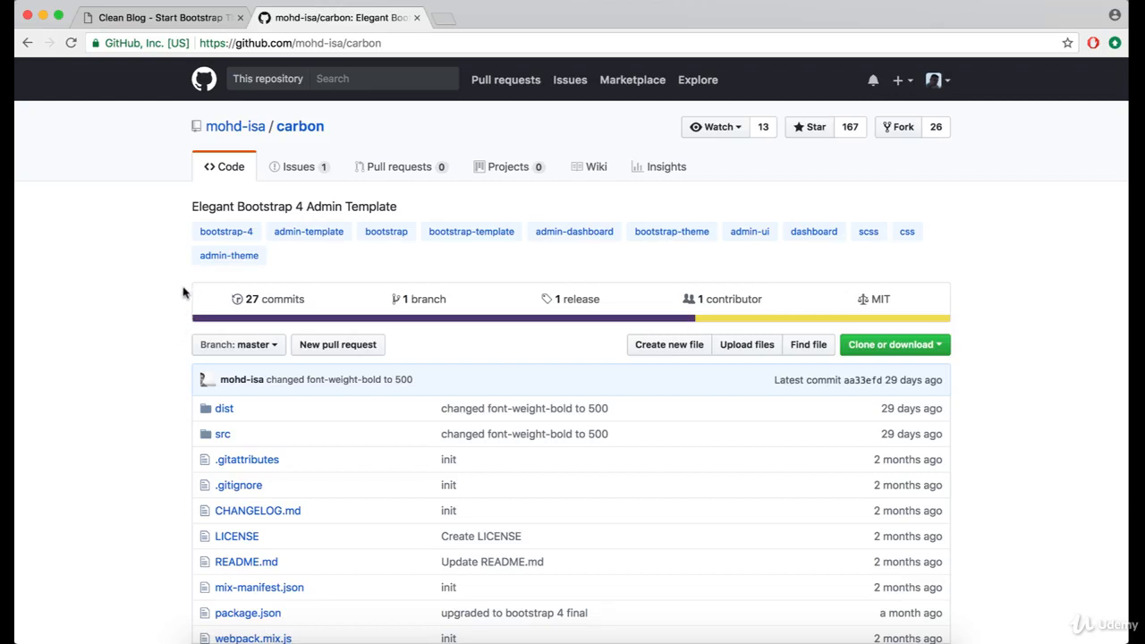
mouse_move(187, 281)
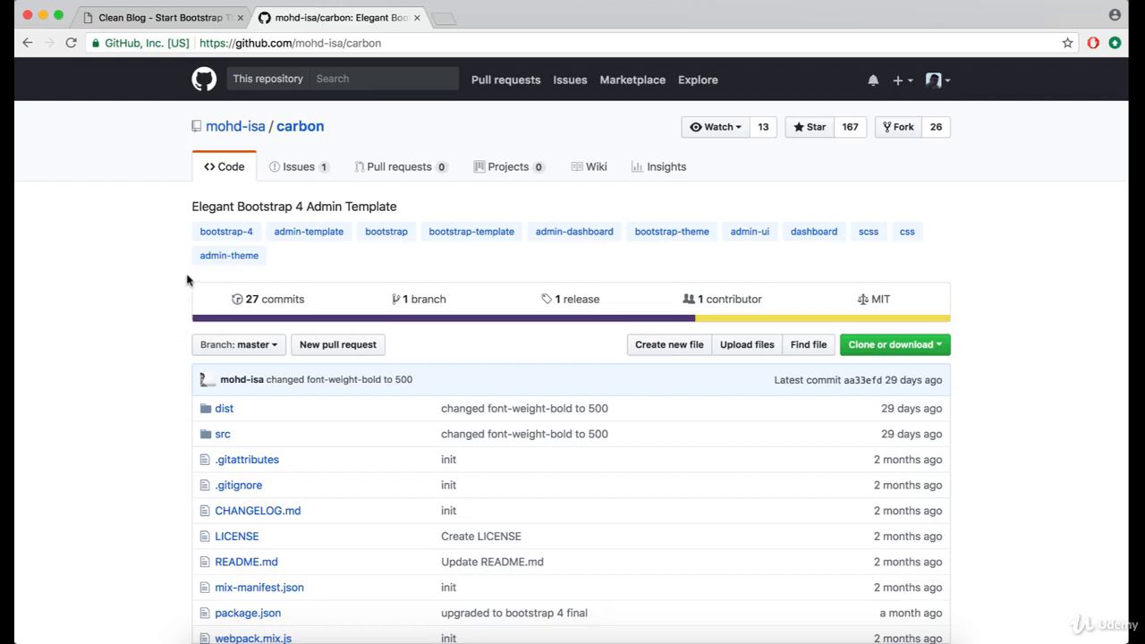
mouse_move(364, 135)
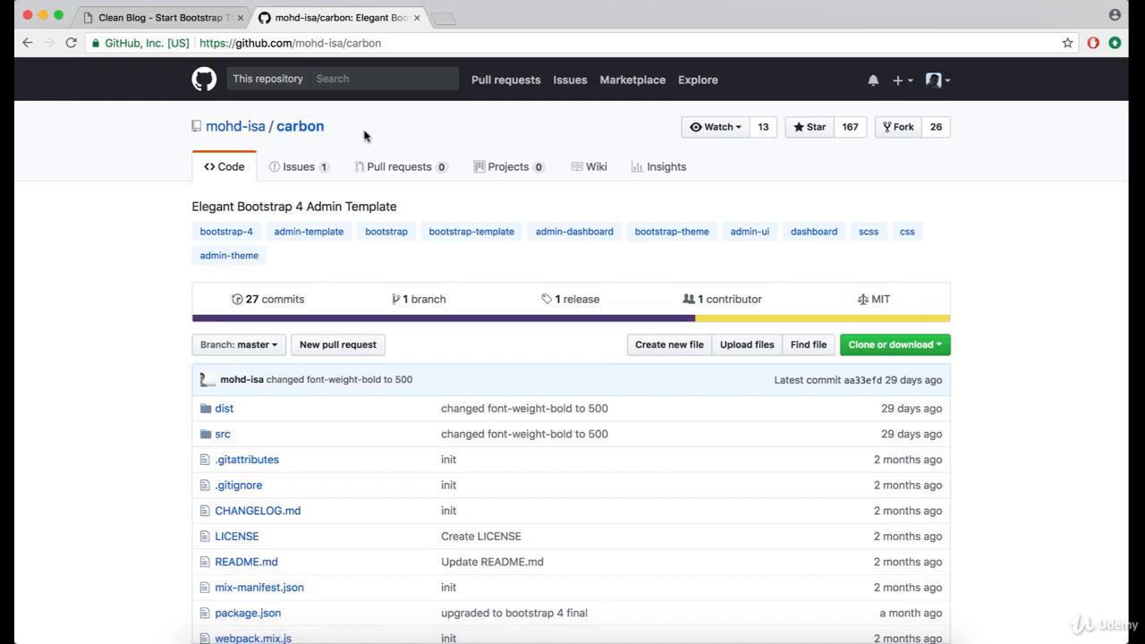
mouse_move(164, 240)
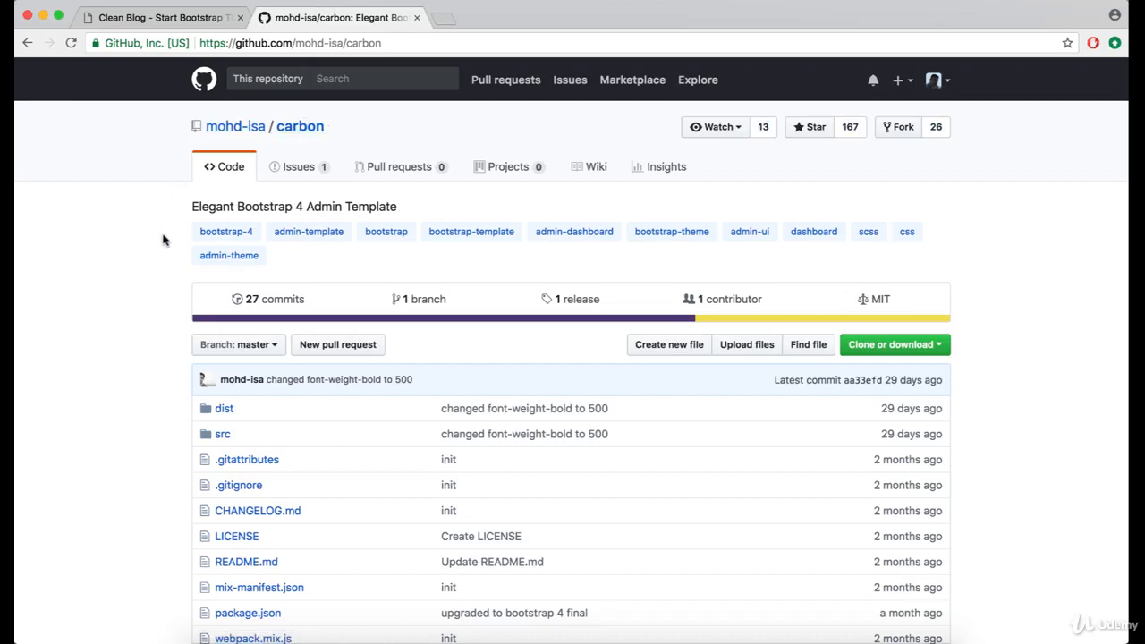
Download the carbon template repository from its GitHub page as a ZIP file
left_click(890, 344)
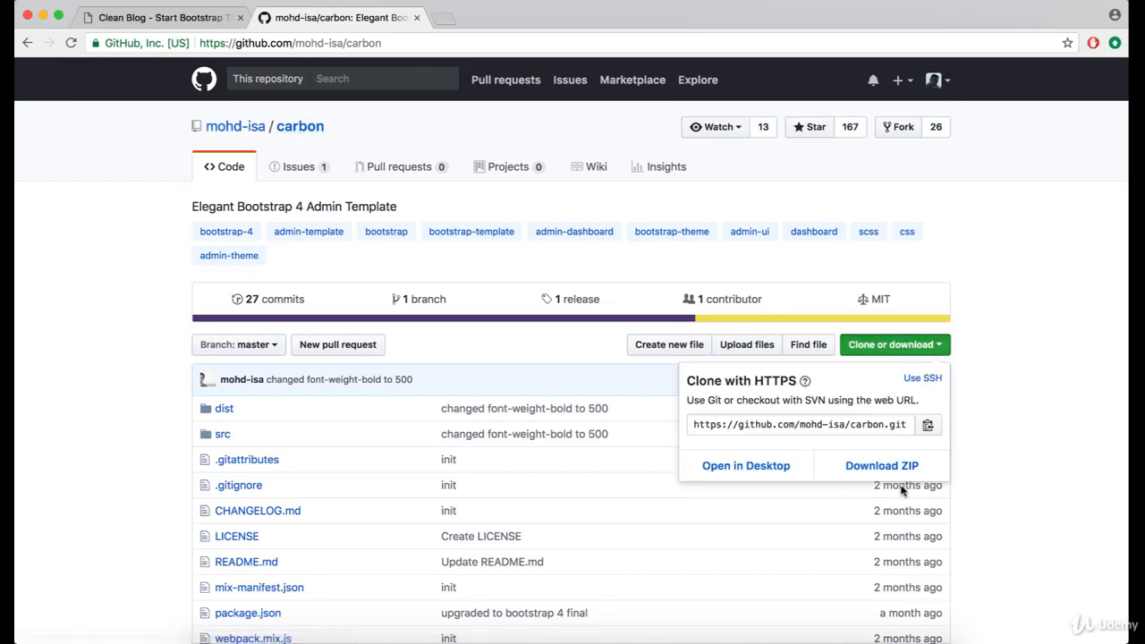
left_click(881, 466)
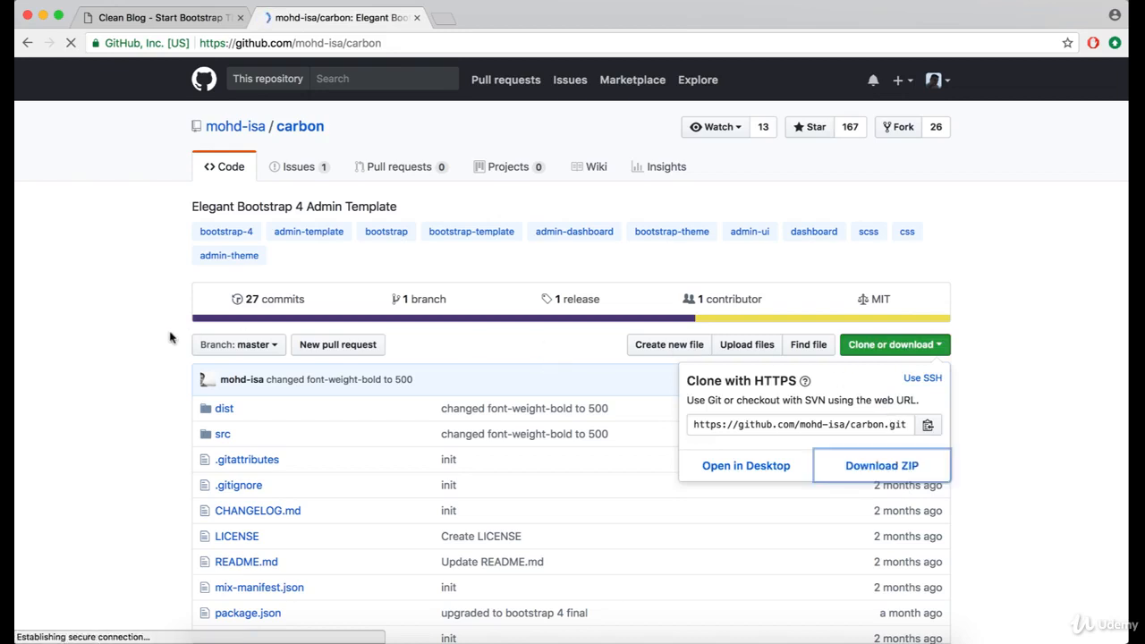
left_click(880, 465)
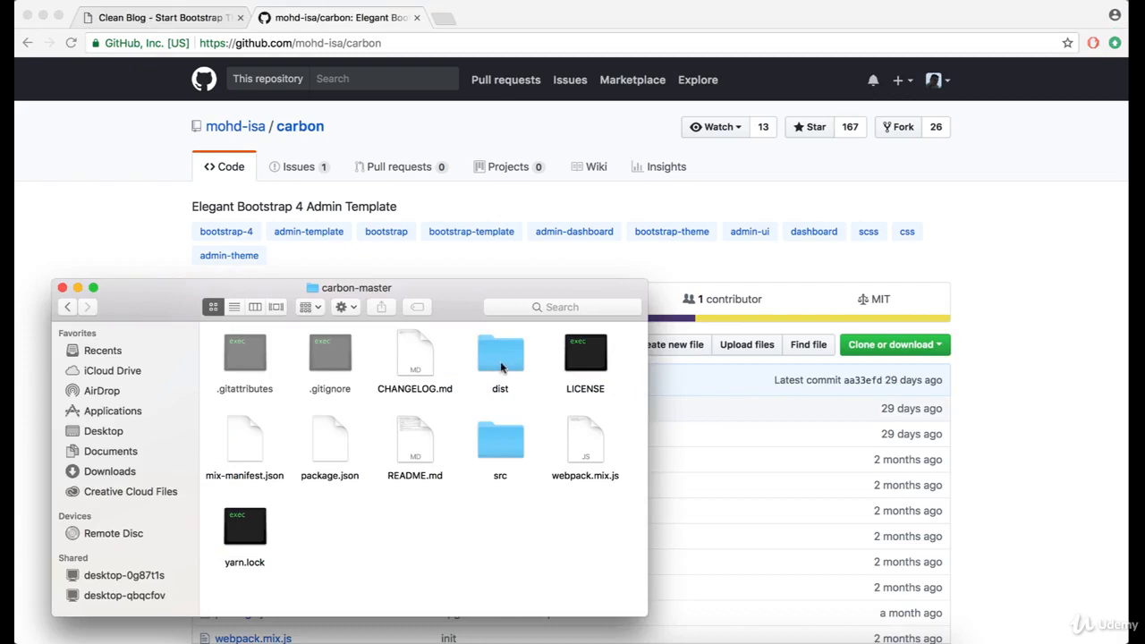
Open the dist folder inside carbon-master in Finder
double_click(499, 353)
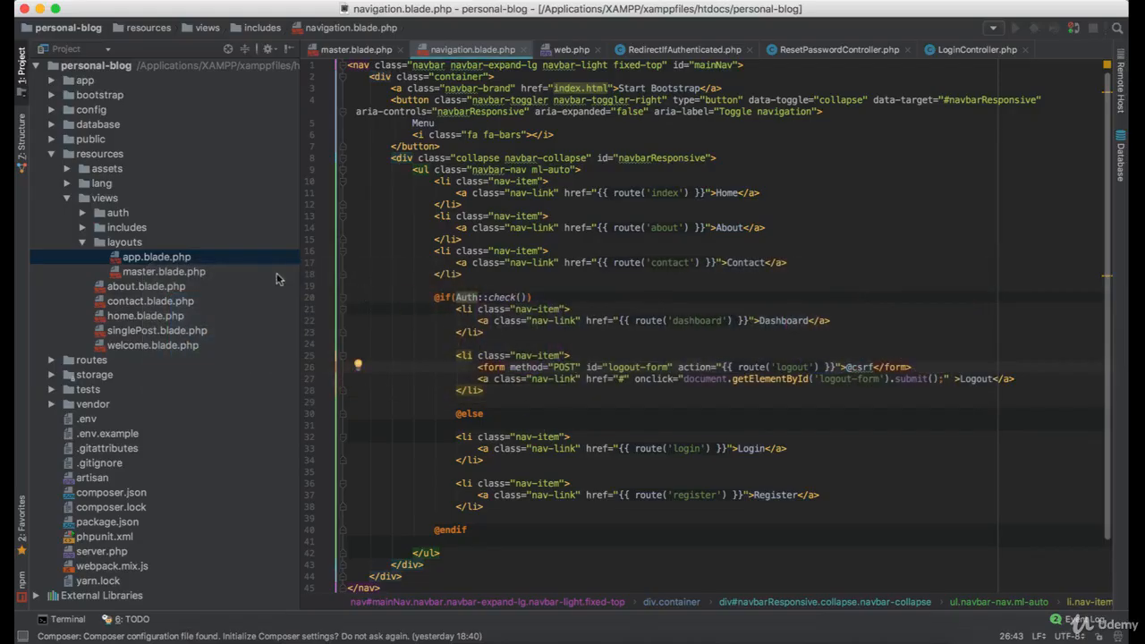
Create an admin directory under the public folder
left_click(124, 242)
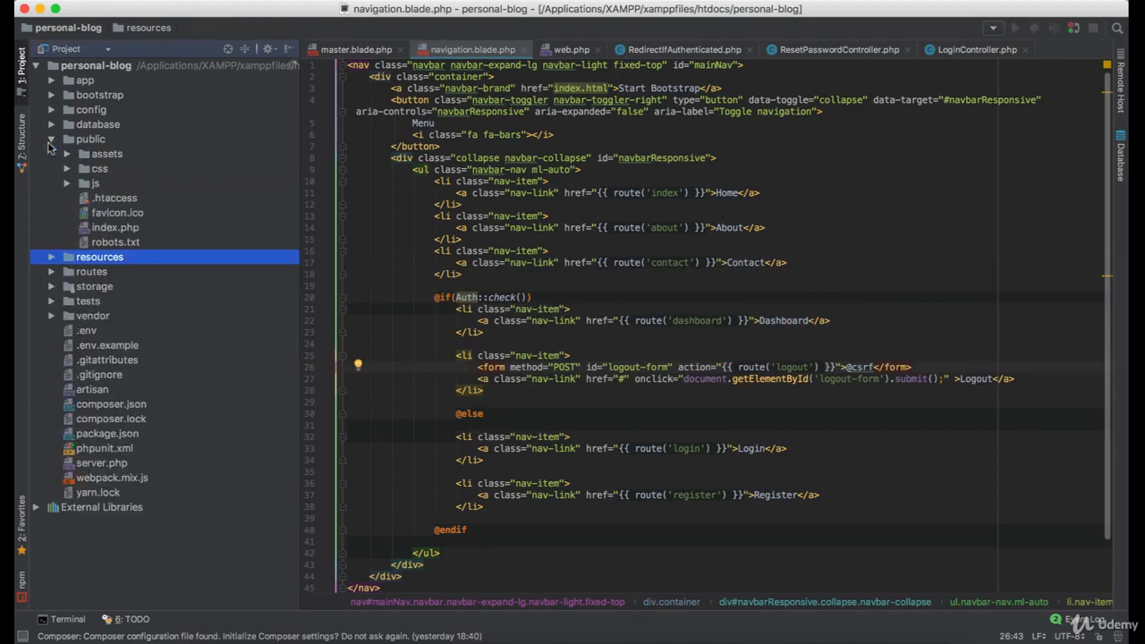
right_click(90, 139)
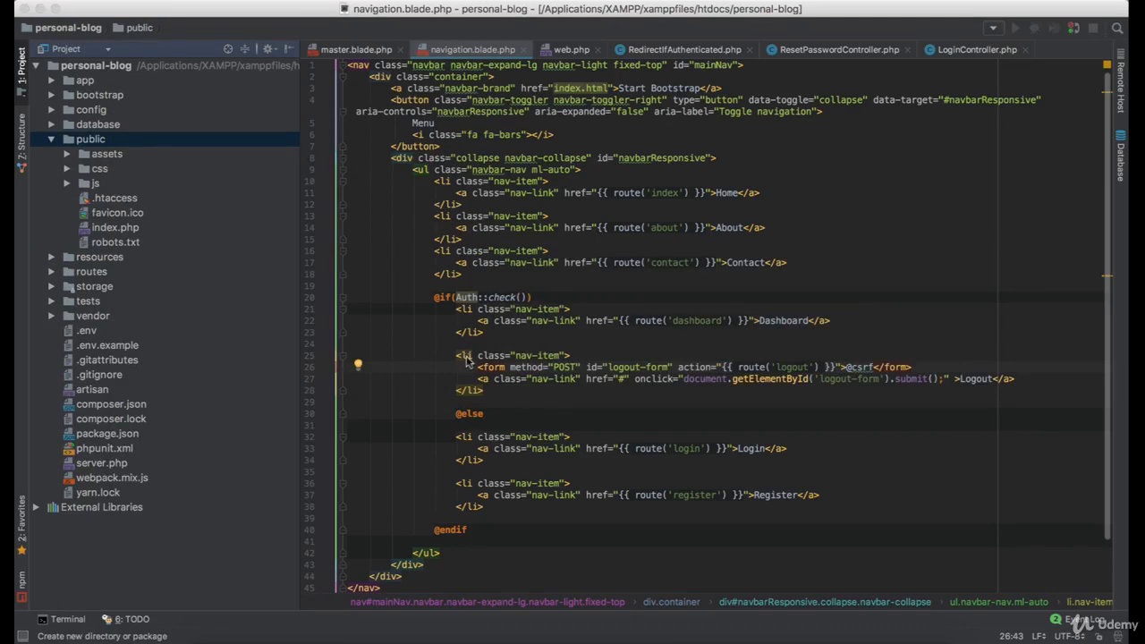
type("adm")
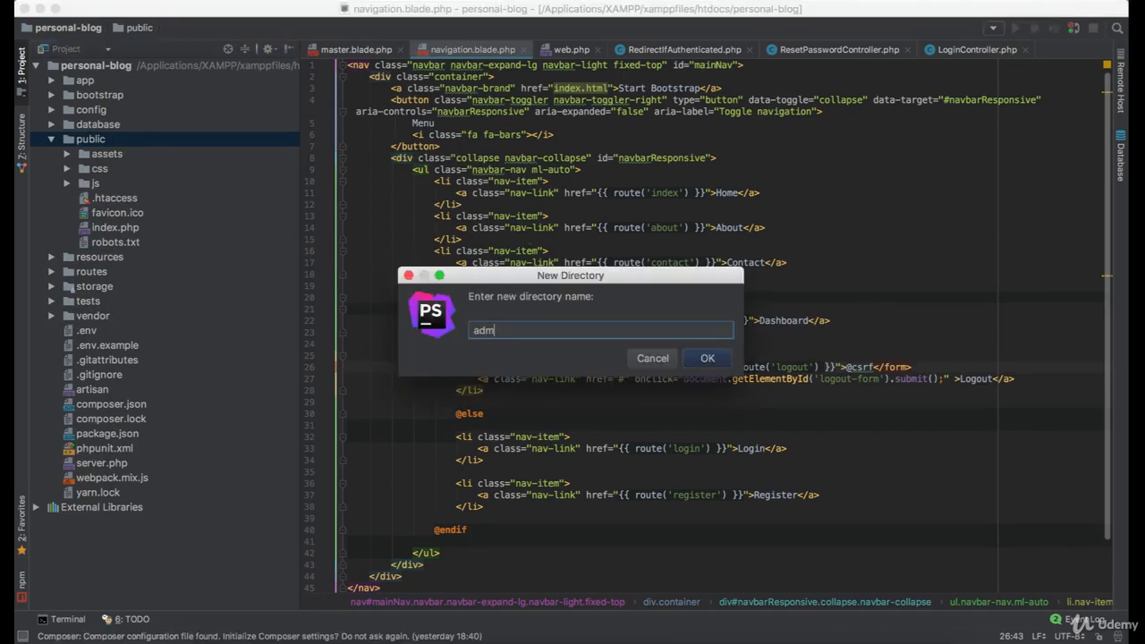
left_click(707, 357)
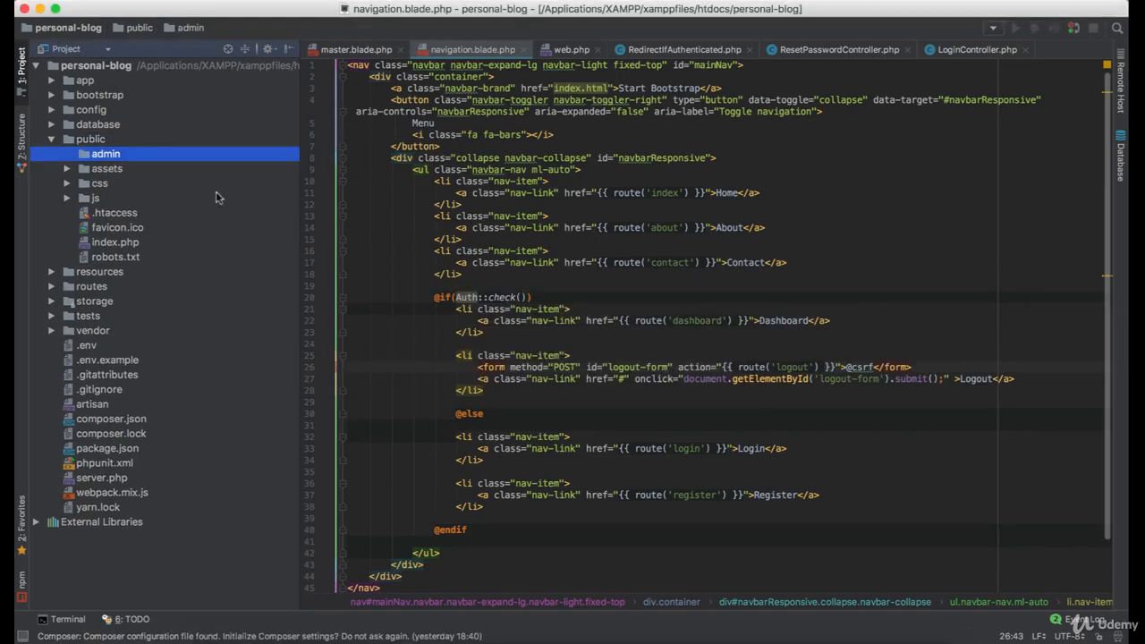
Add an assets folder inside admin and copy the carbon dist files into it
right_click(105, 153)
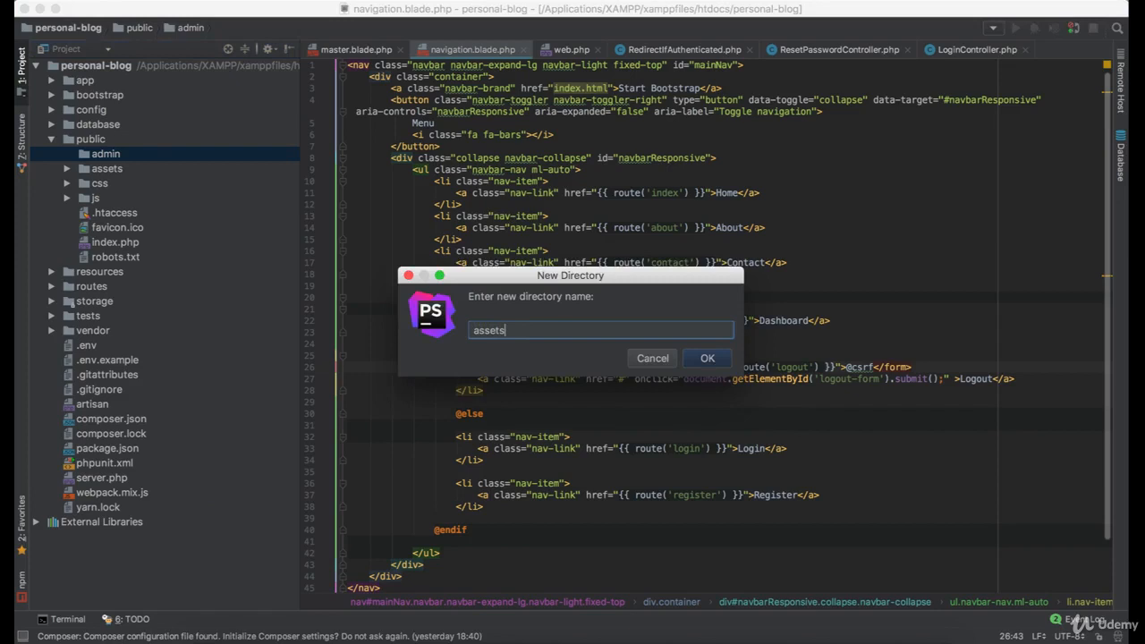
left_click(707, 358)
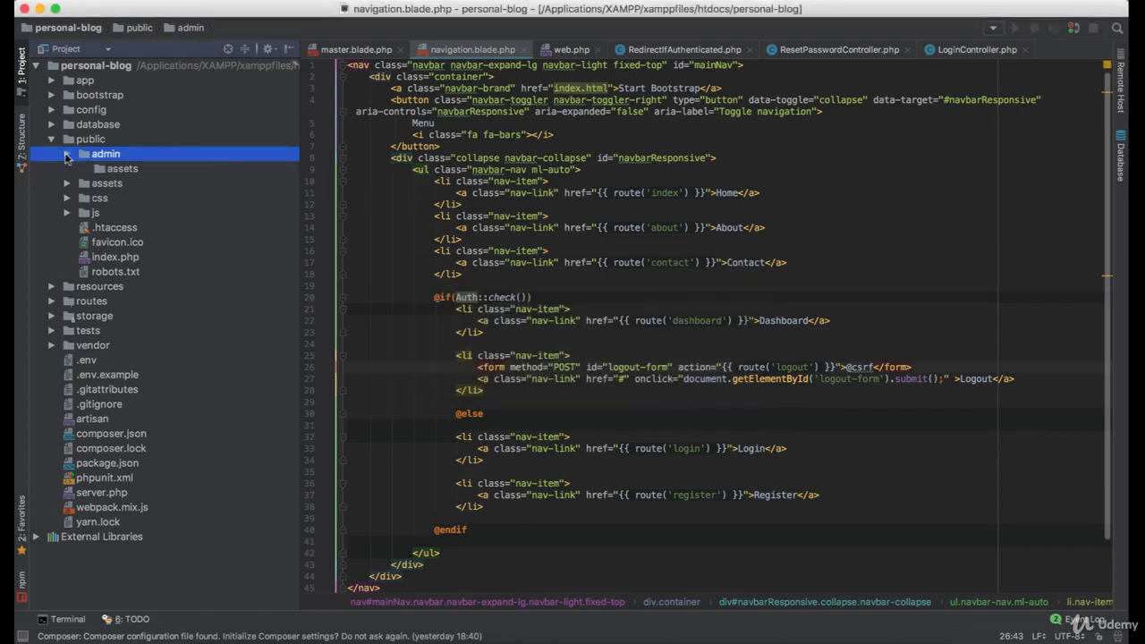
left_click(123, 168)
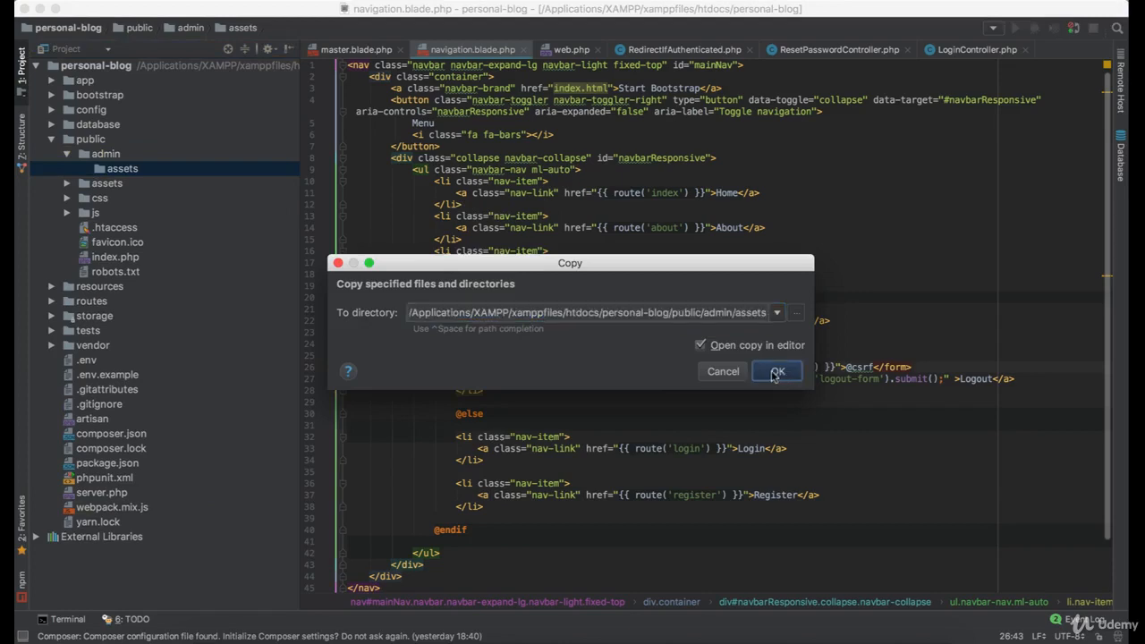
left_click(776, 370)
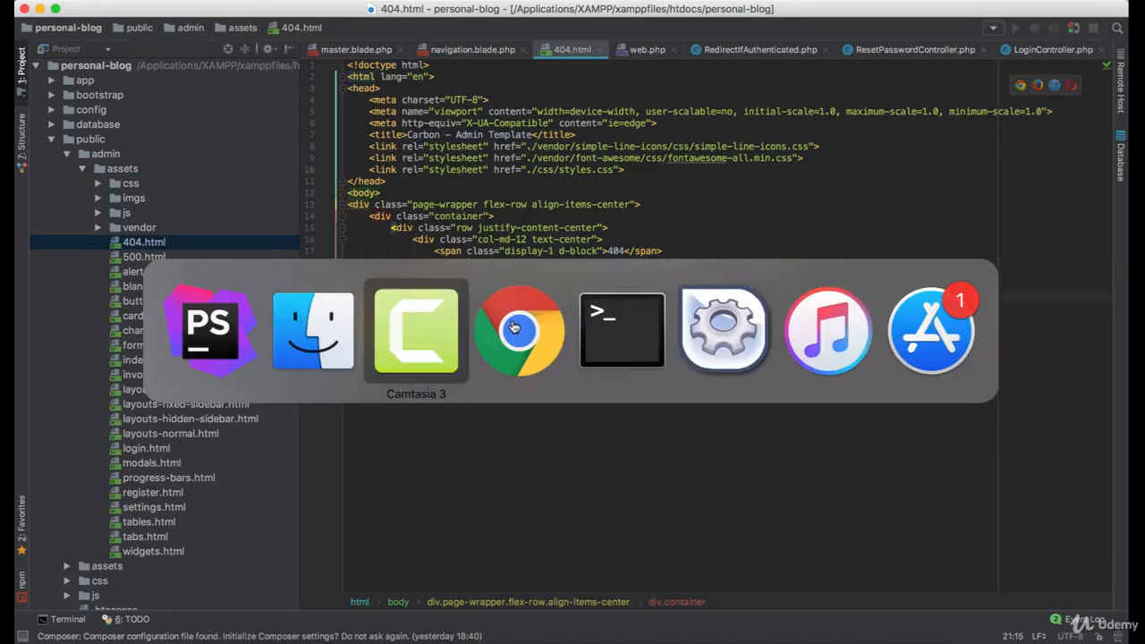
Load personal-blog.test/admin/assets/ in Chrome to see the Carbon dashboard
left_click(518, 331)
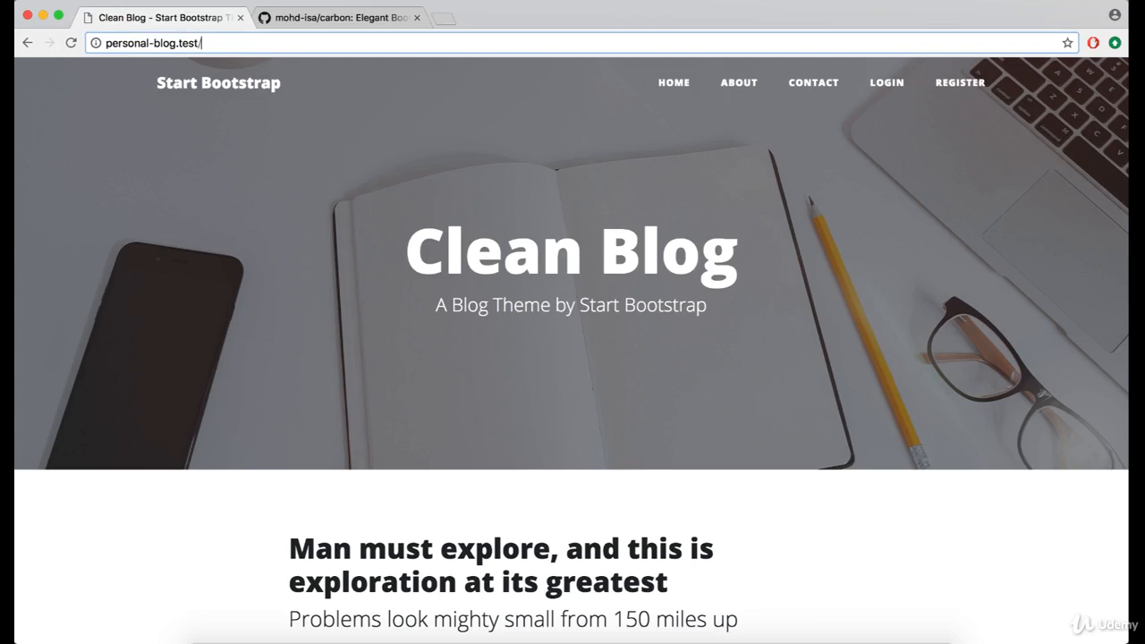
type("admin/assets/")
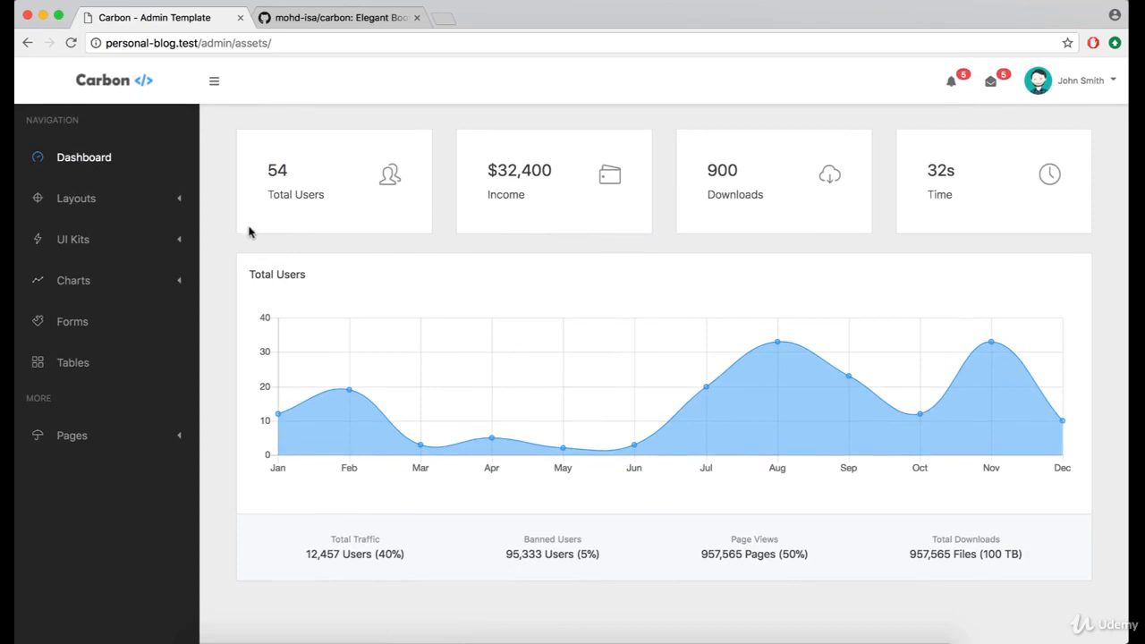
mouse_move(242, 243)
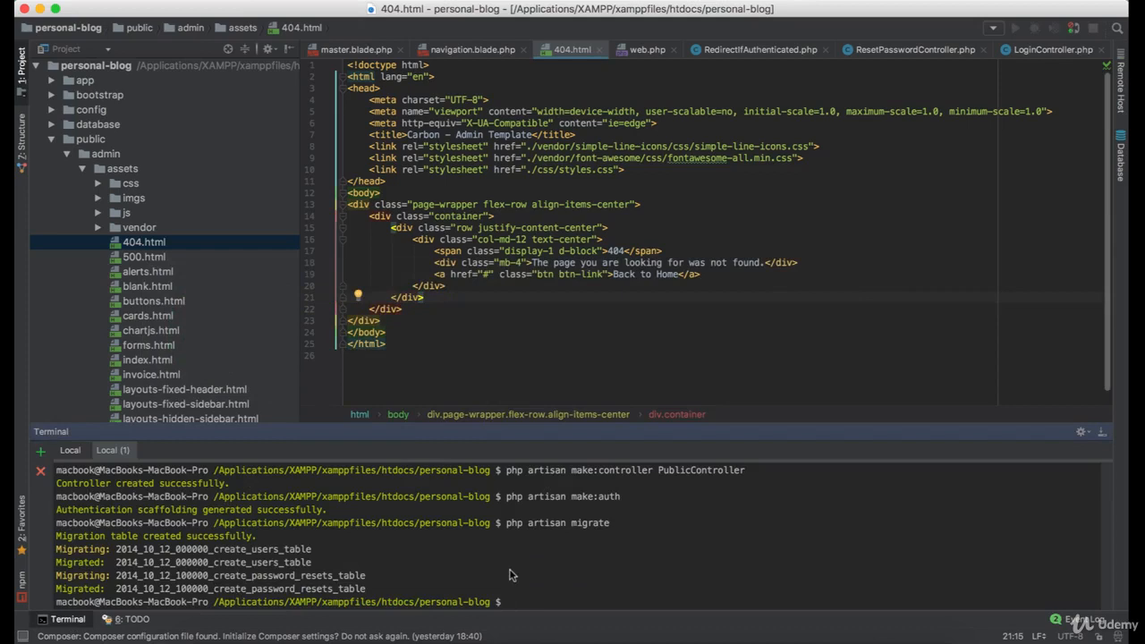
mouse_move(533, 581)
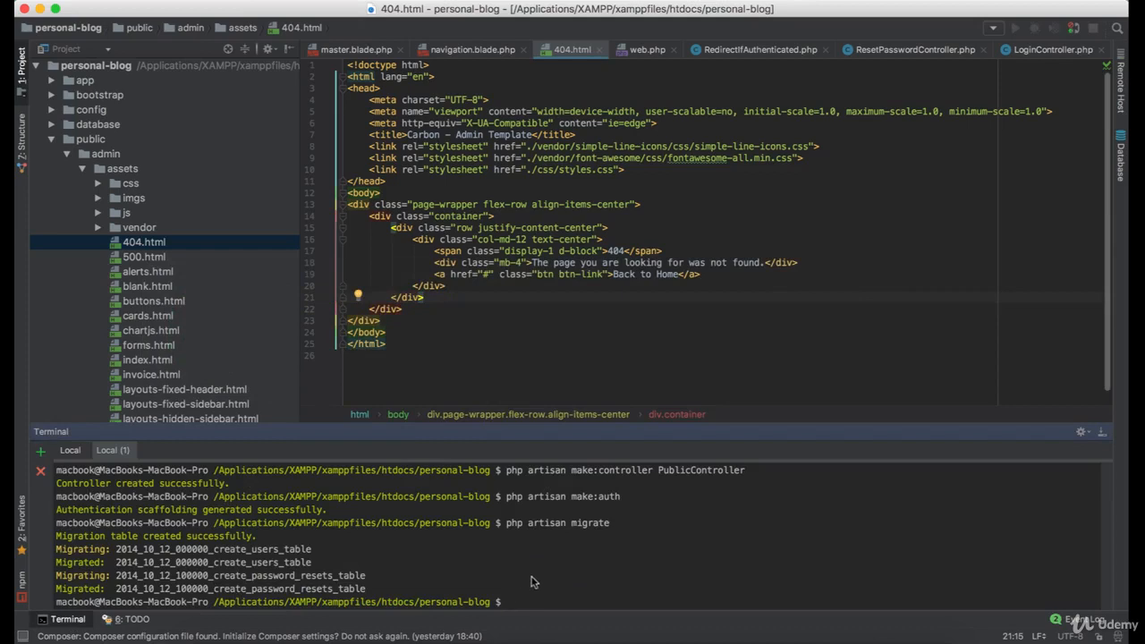
mouse_move(562, 576)
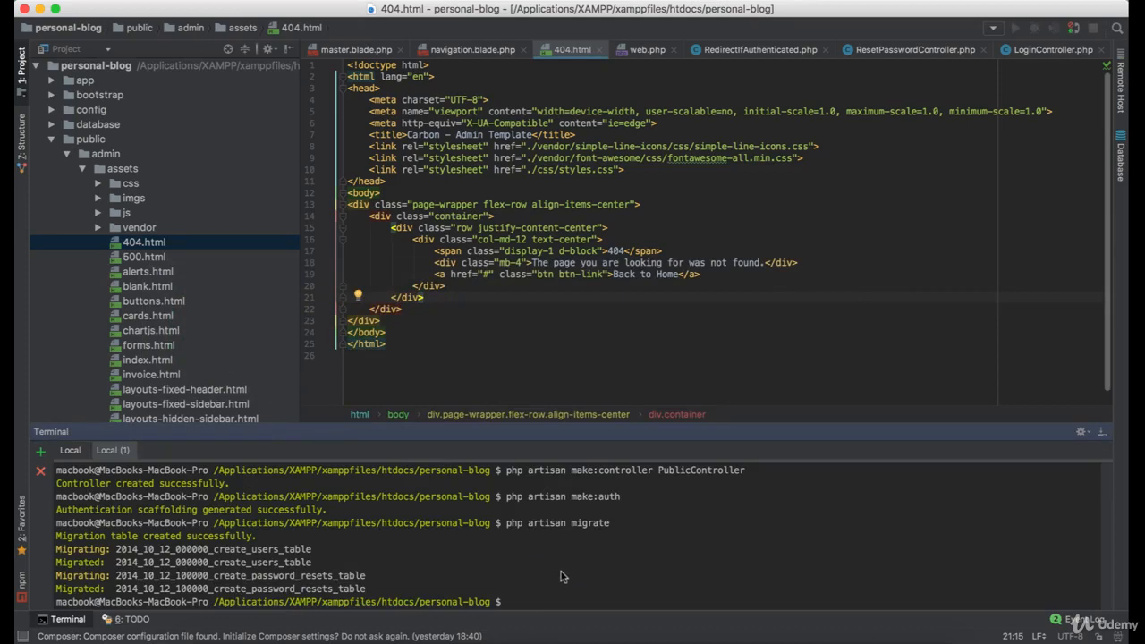
Run php artisan make:controller AdminController and expand app toward the Controllers folder
type("php artisan make:controller AdminCo")
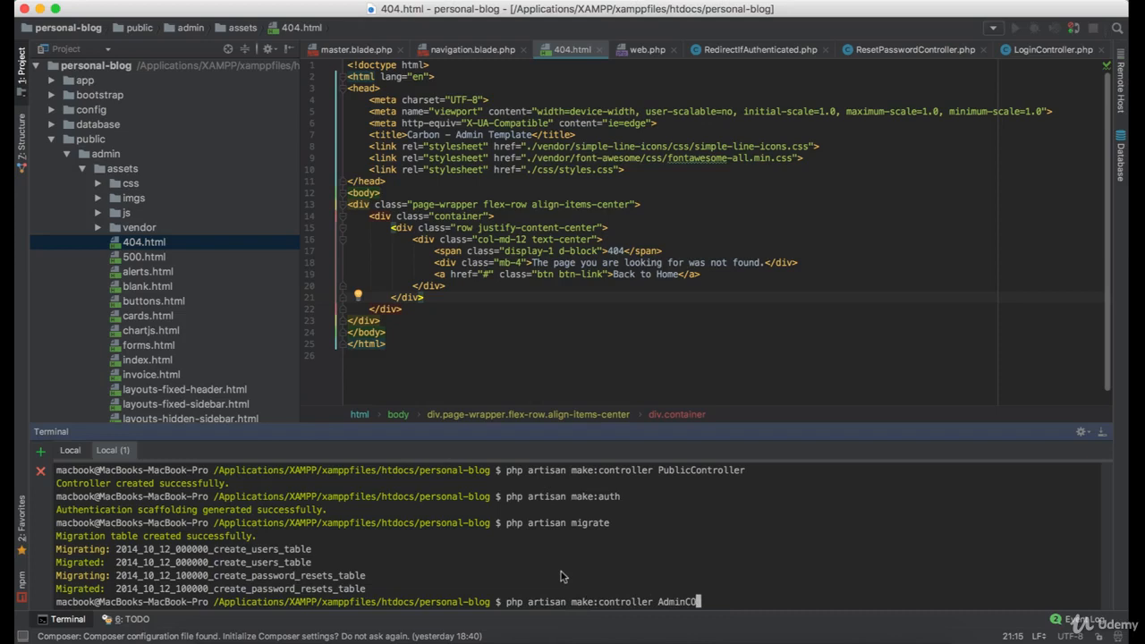
type("Ontroller")
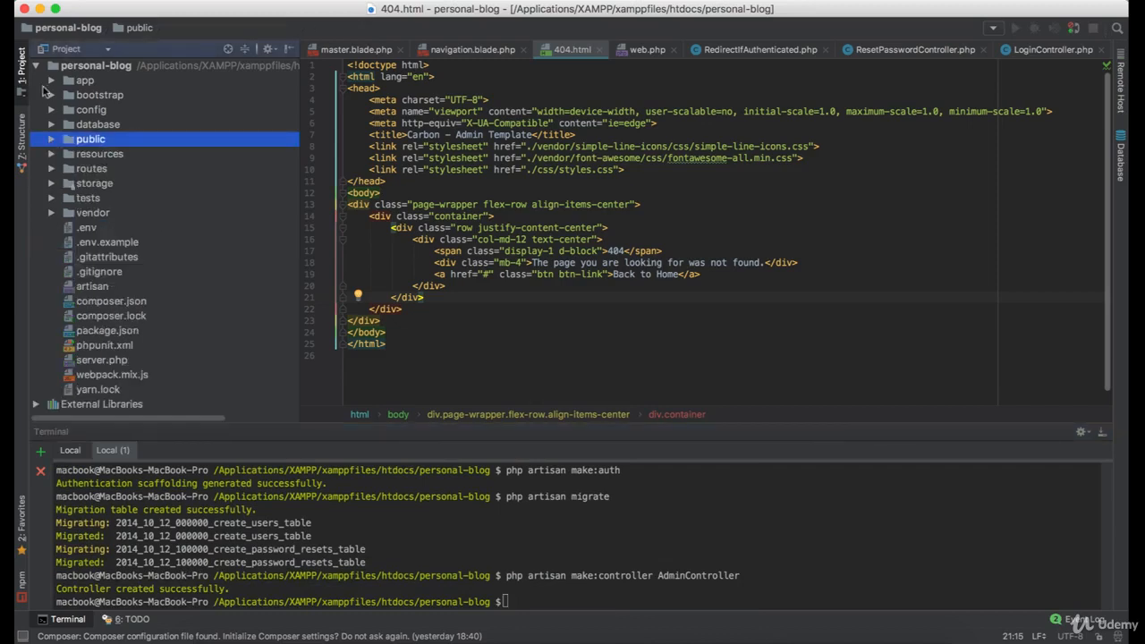
left_click(52, 80)
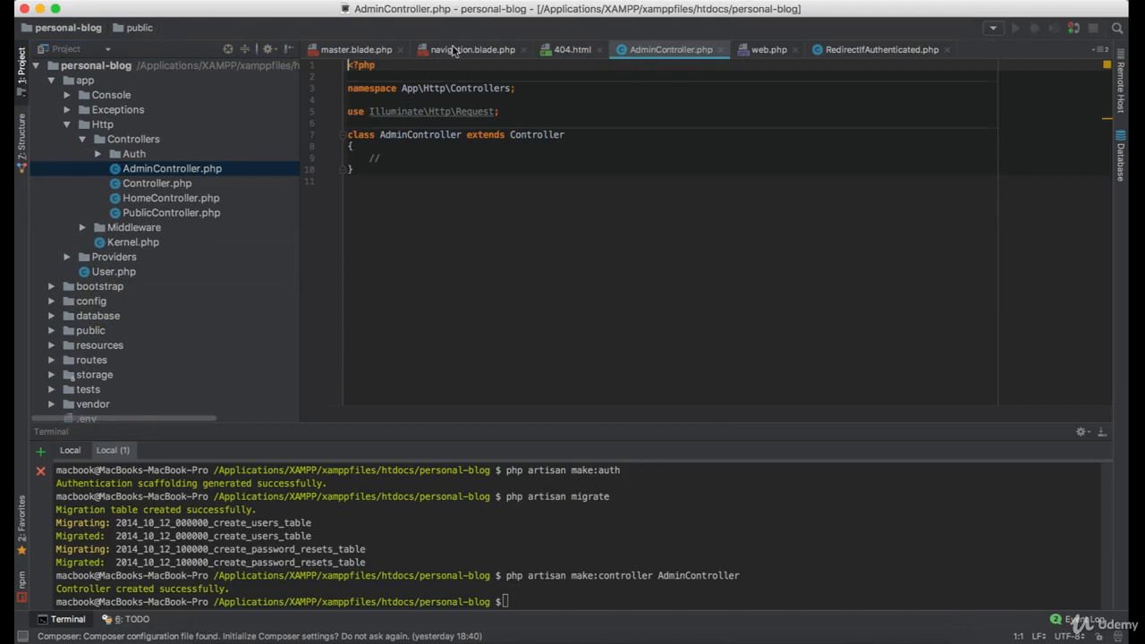
Close every editor tab except AdminController.php
right_click(670, 49)
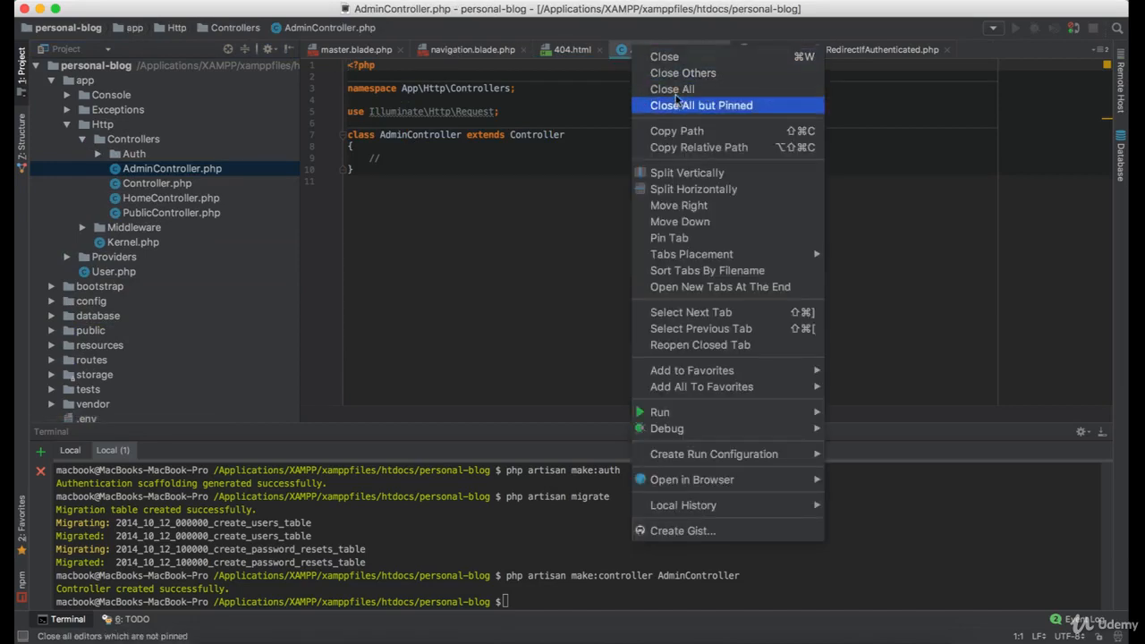
left_click(701, 105)
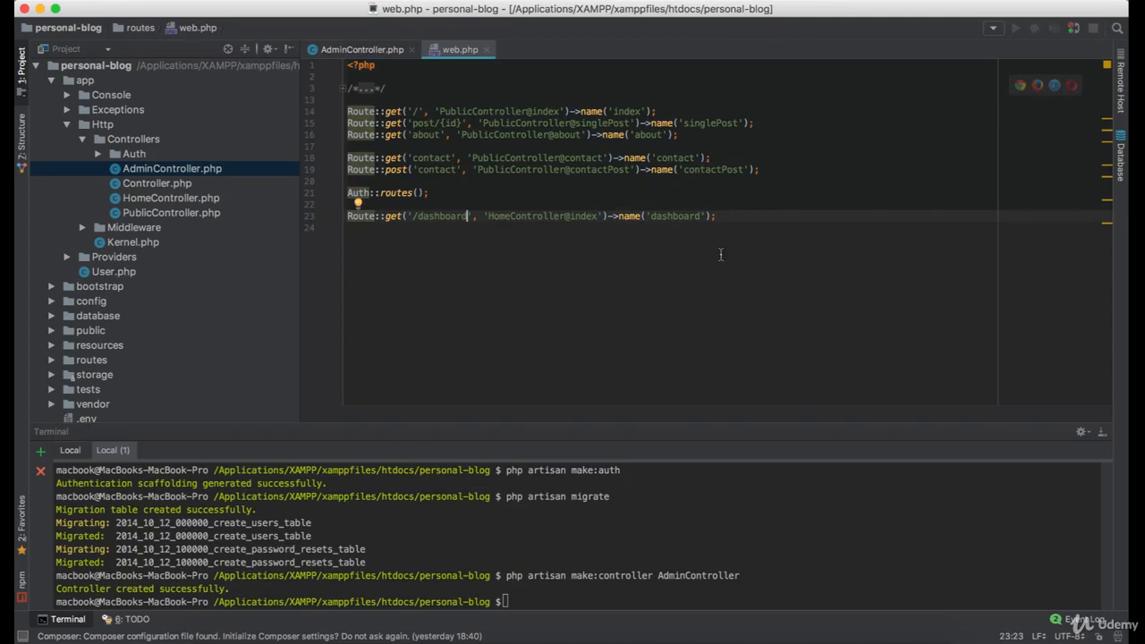
Add a Route::prefix('admin')->group(function) block to web.php
type("Route::g")
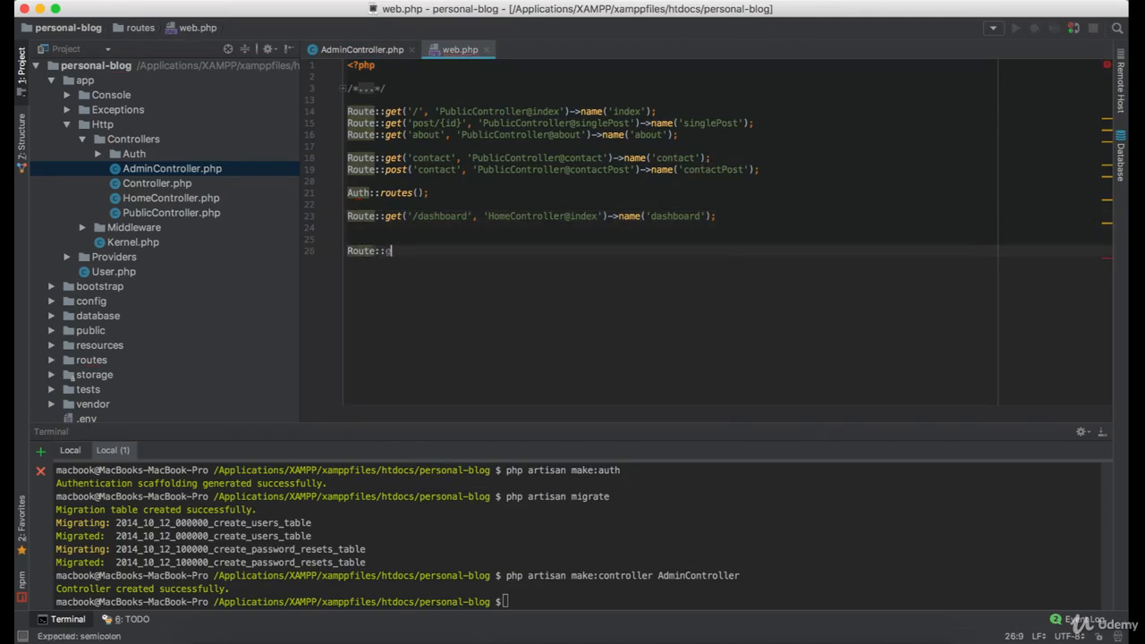
type("prefix")
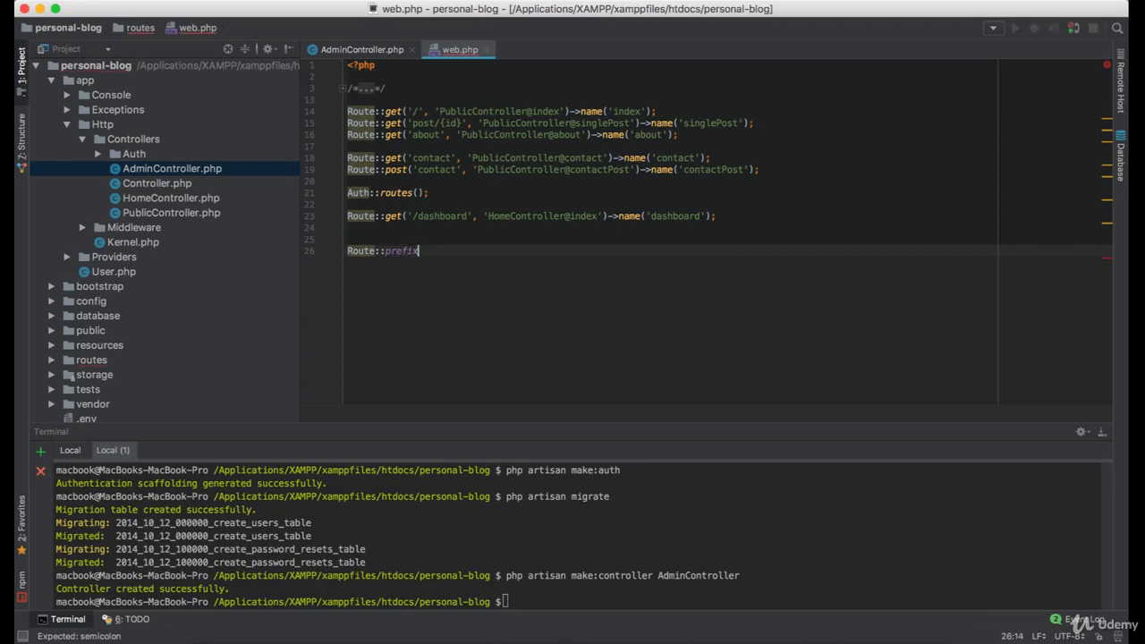
type("('admin')->group(")
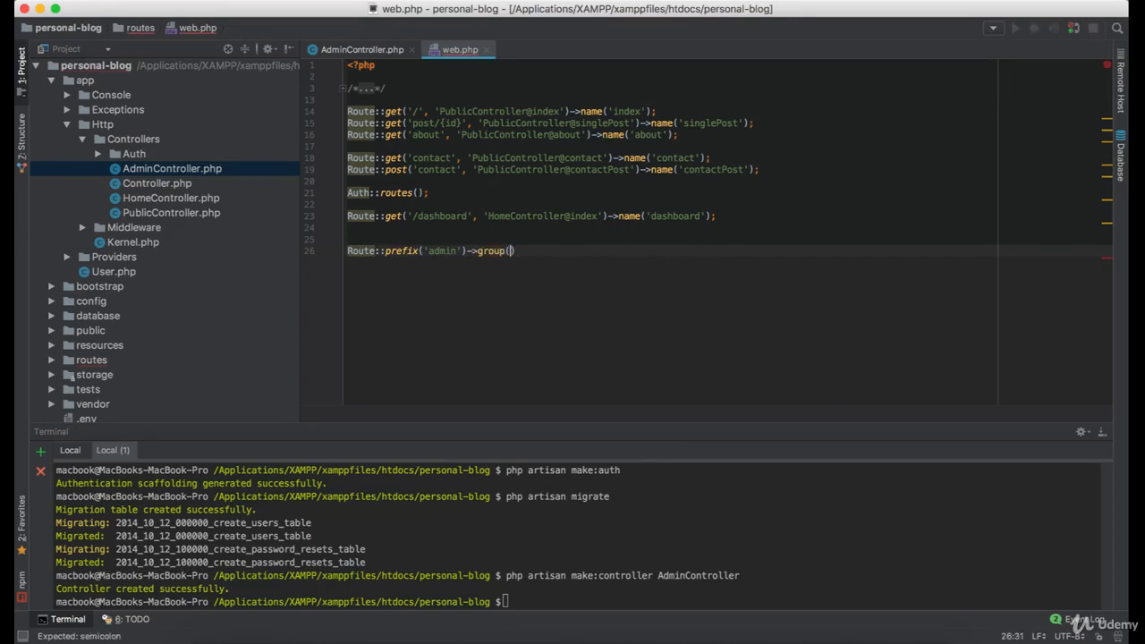
type("function(")
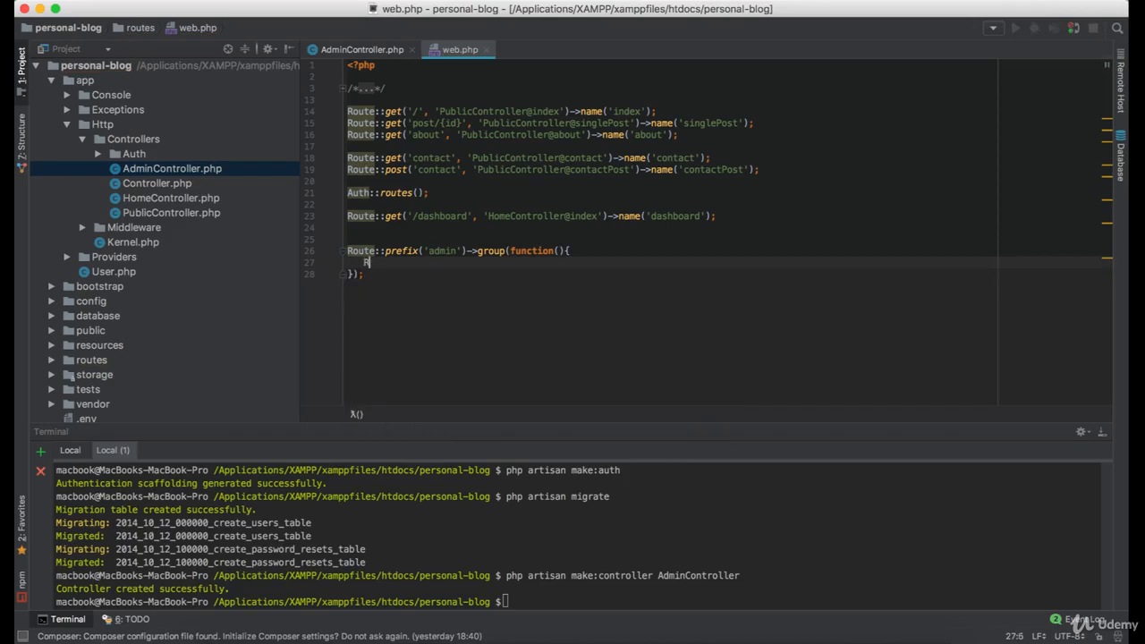
Inside the group, route '/' to AdminController@dashboard named adminDashboard
type("Route::get()")
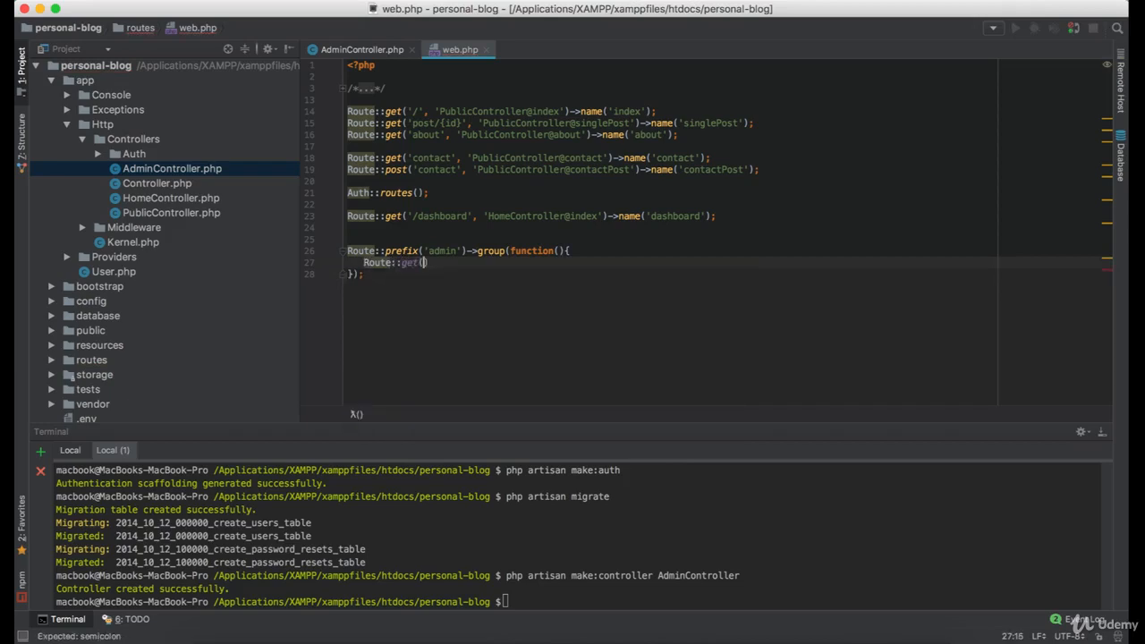
type("'/', 'AdminController@index")
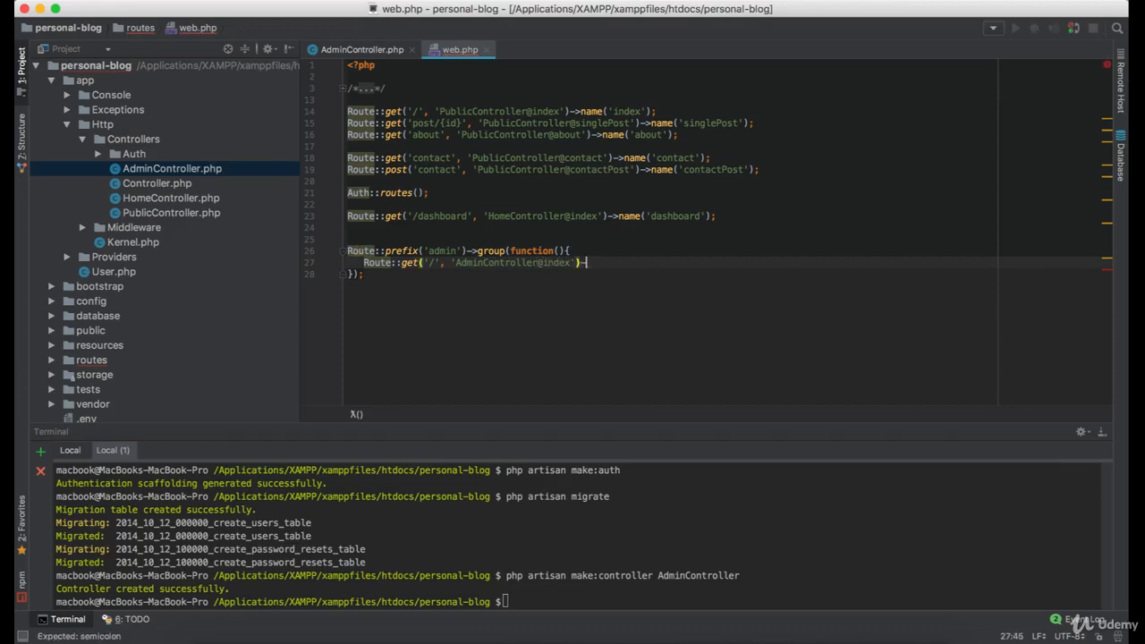
type("->name()")
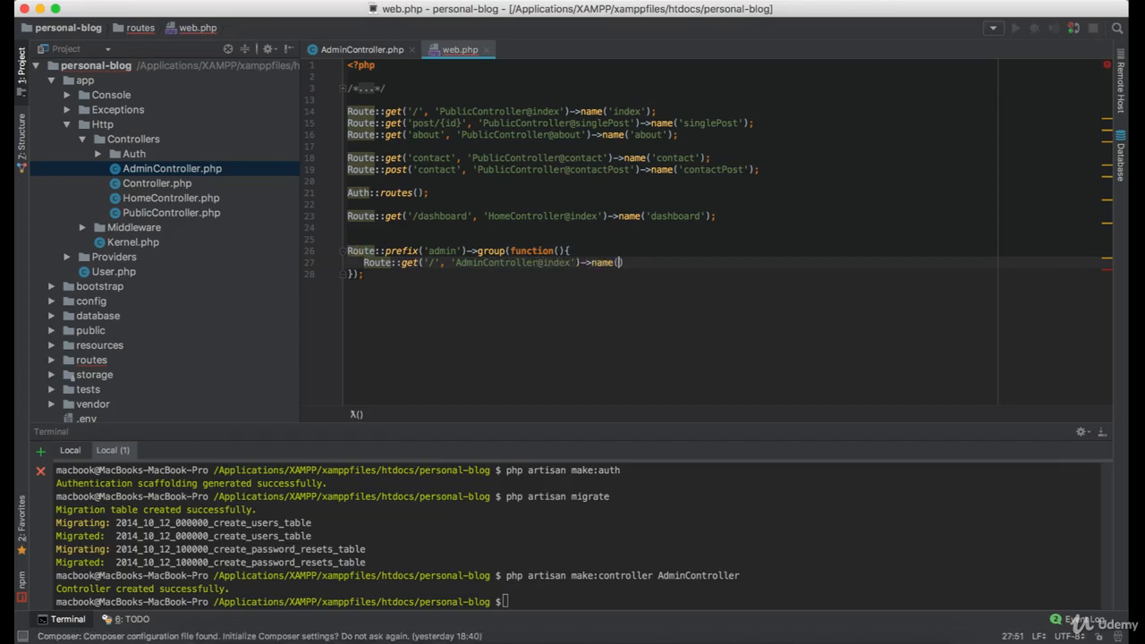
type("adminDashboard'")
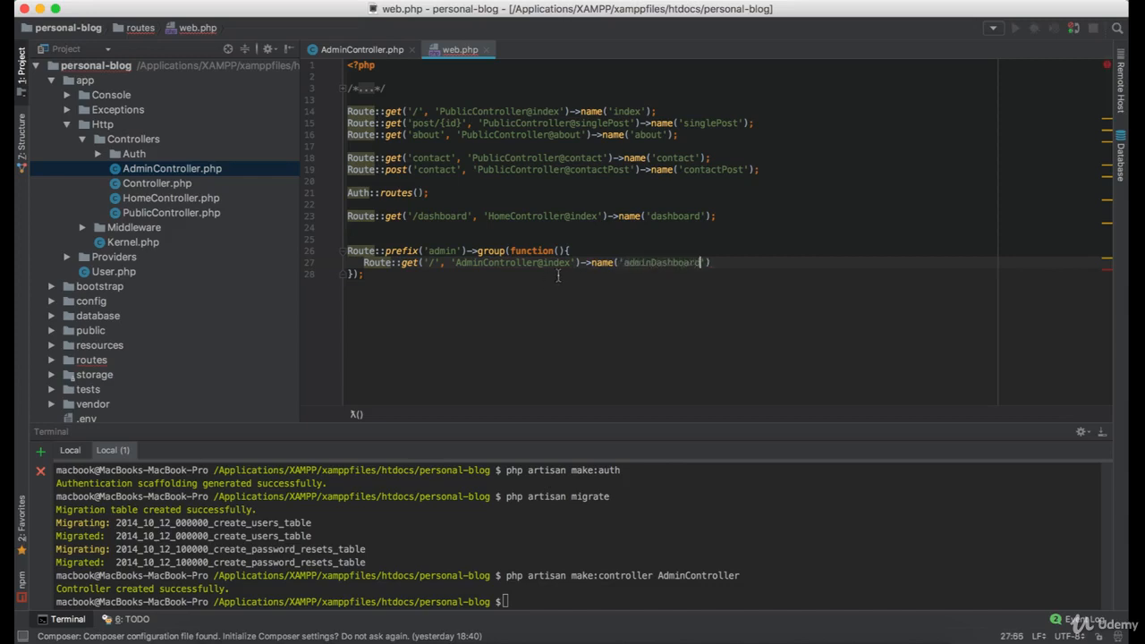
type("dashboard")
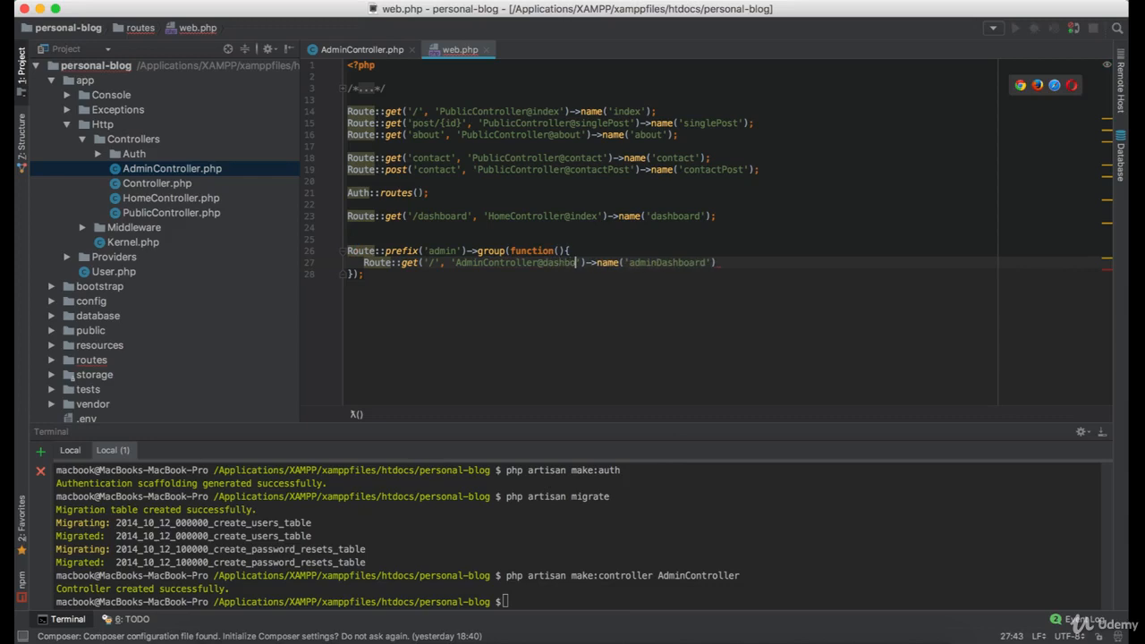
type("2")
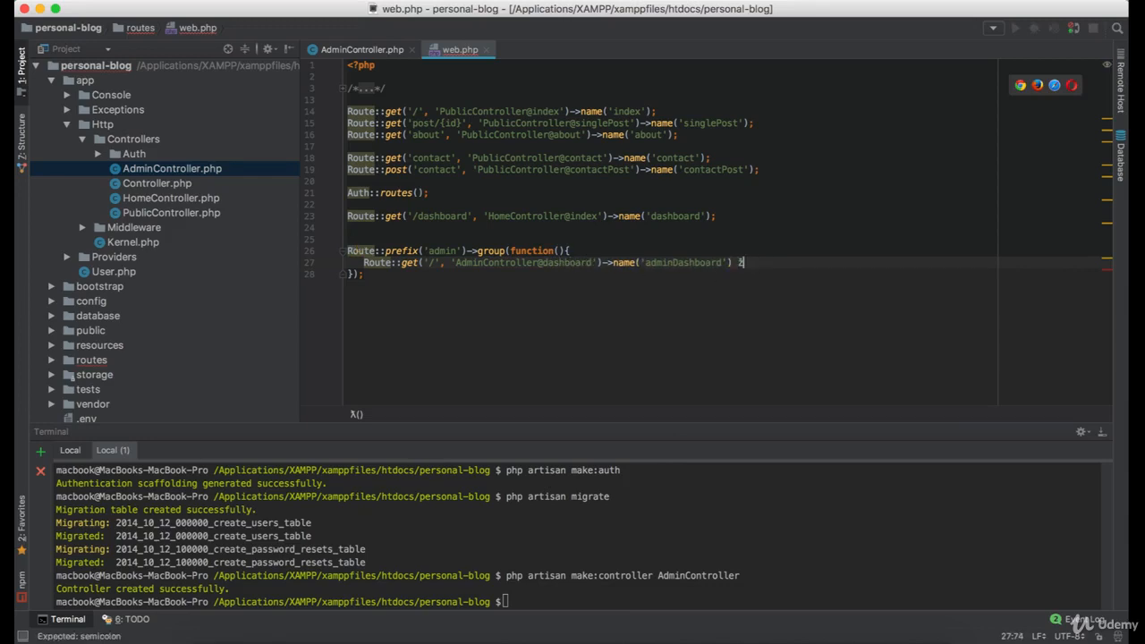
type(";")
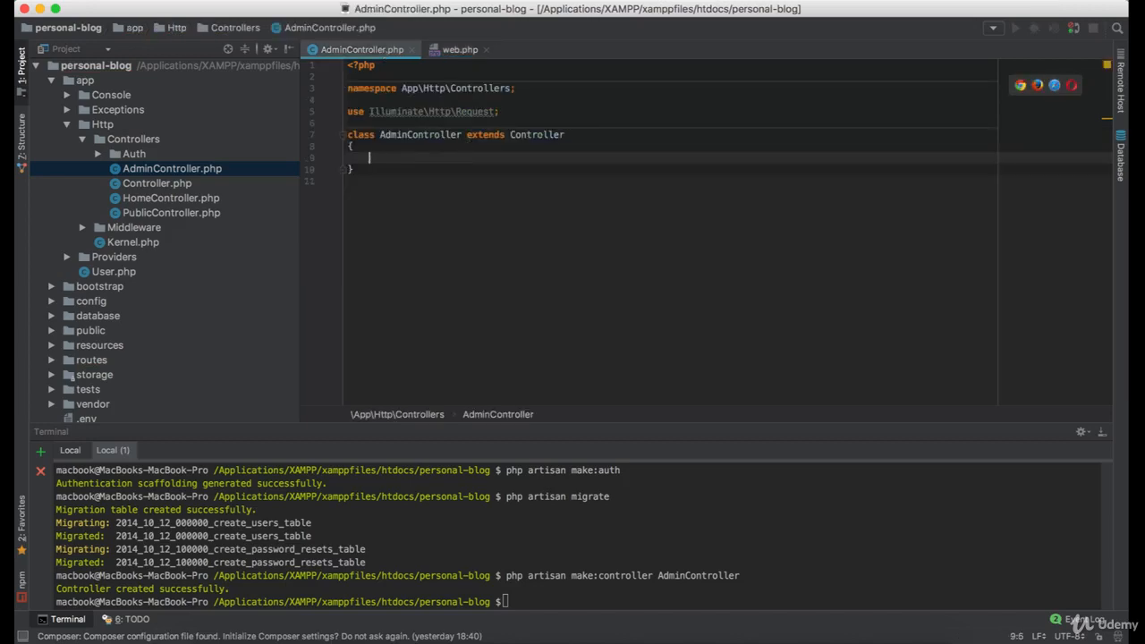
Write public function dashboard() in AdminController and begin its return statement
type("public functyion")
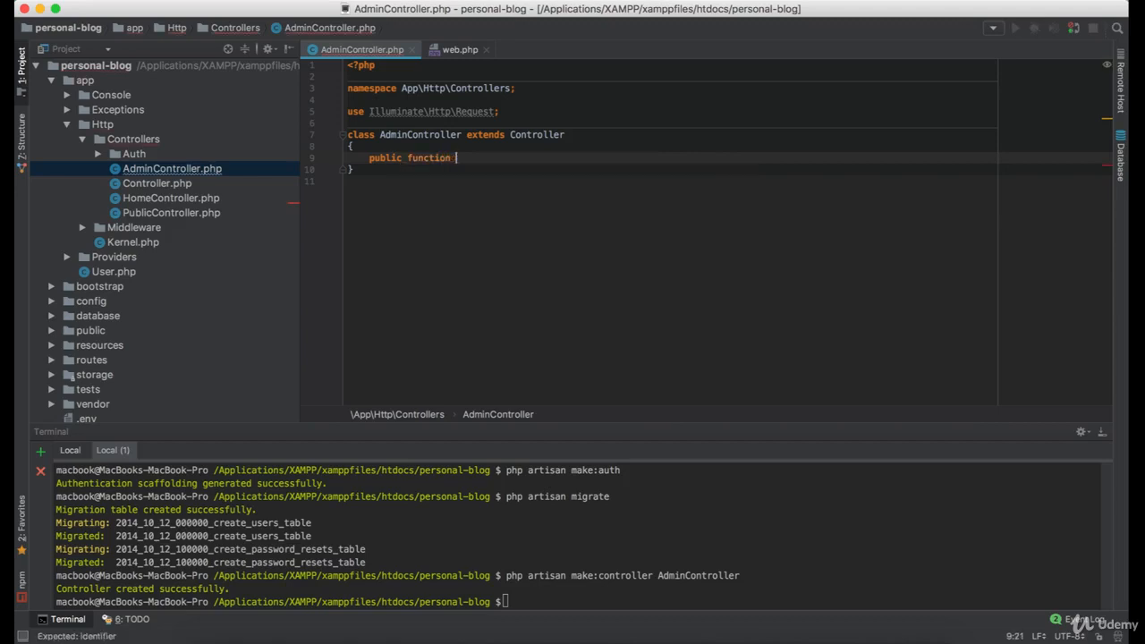
type("dashboard()")
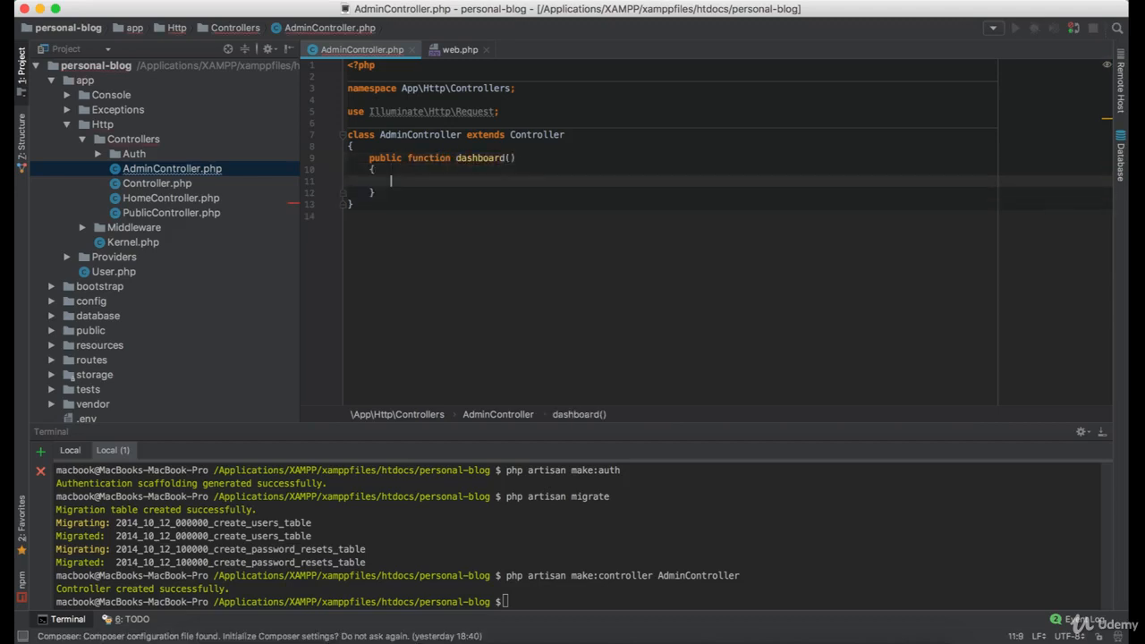
type("return")
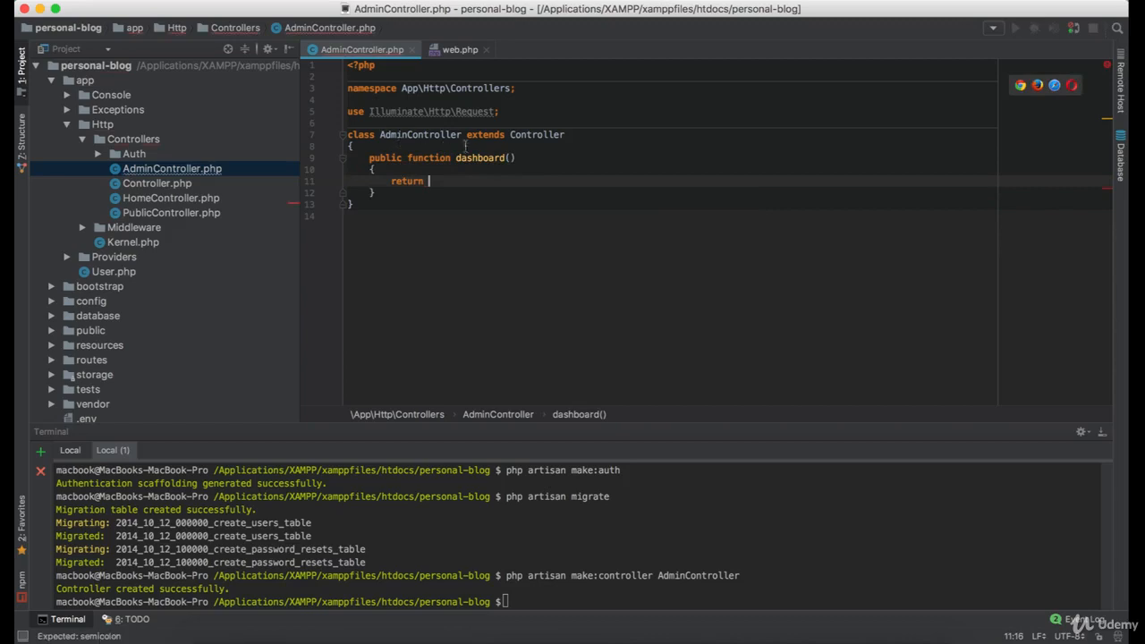
scroll("down", 3)
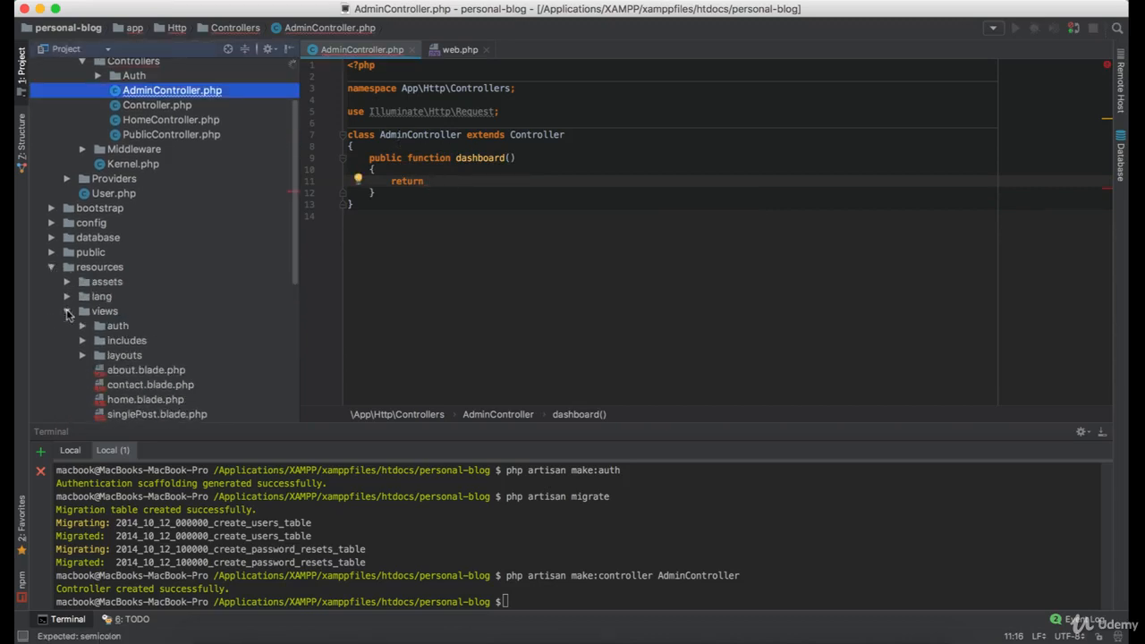
Create an admin directory under resources/views
left_click(105, 310)
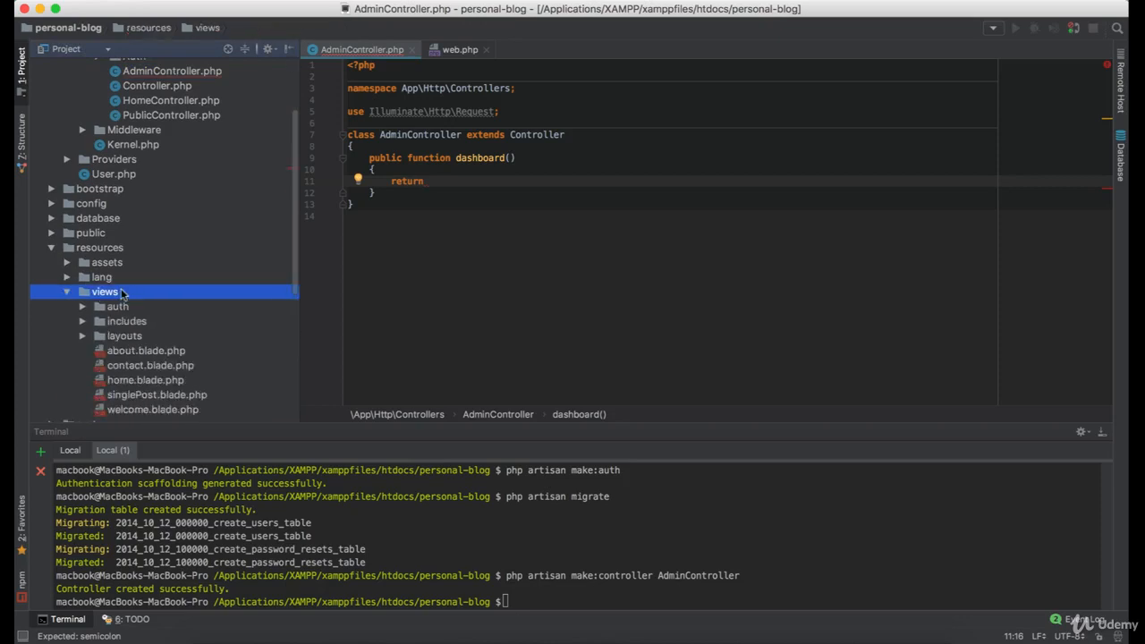
mouse_move(152, 296)
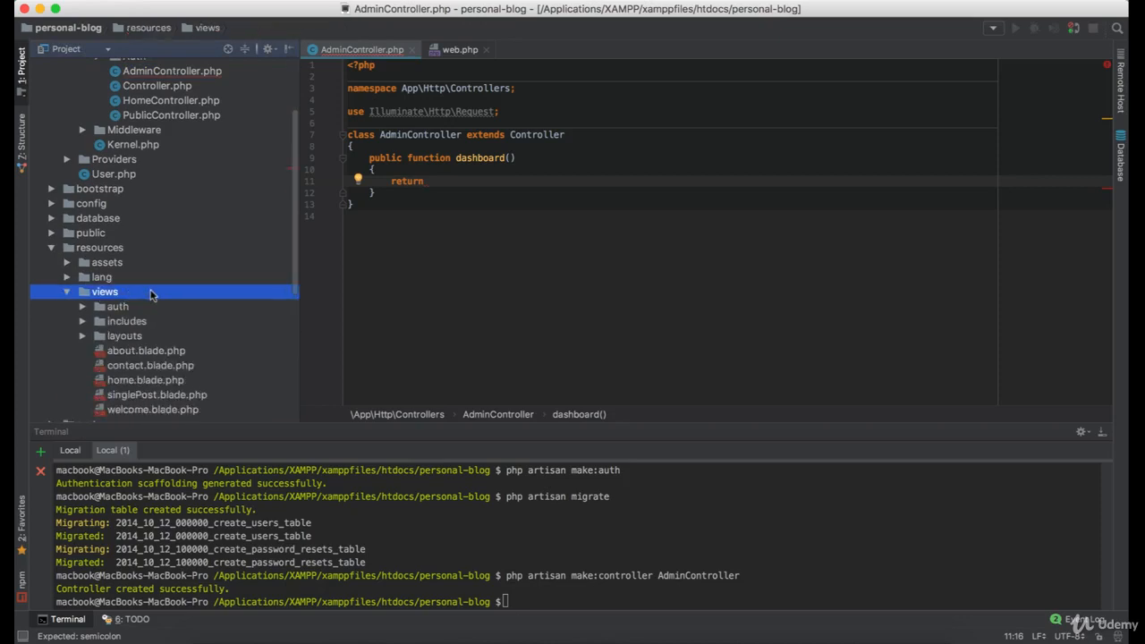
right_click(104, 292)
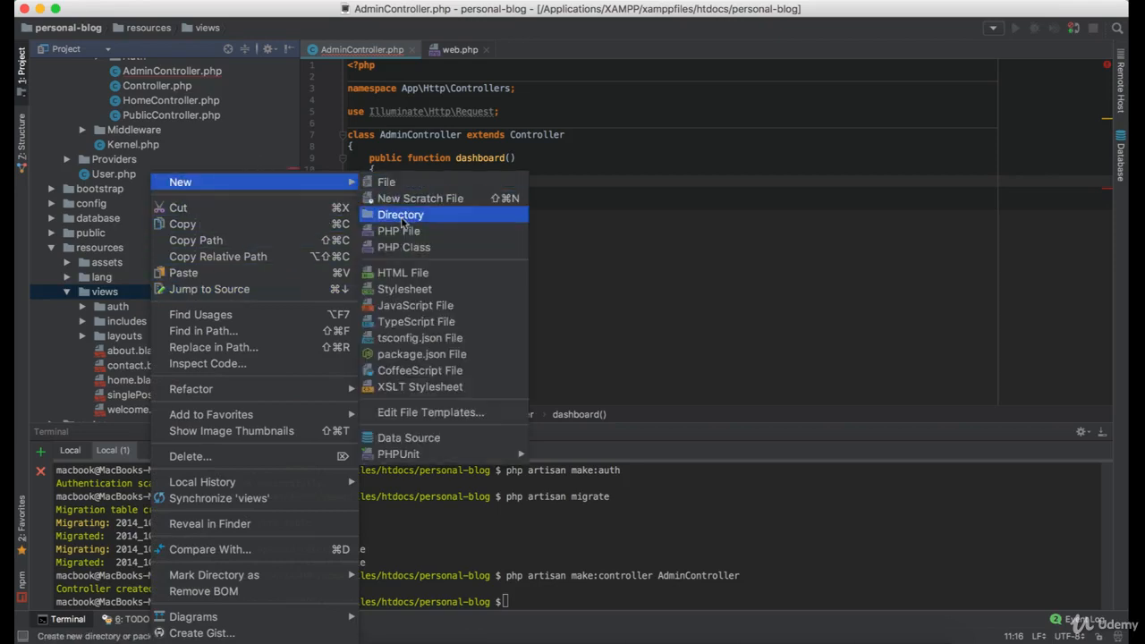
left_click(400, 214)
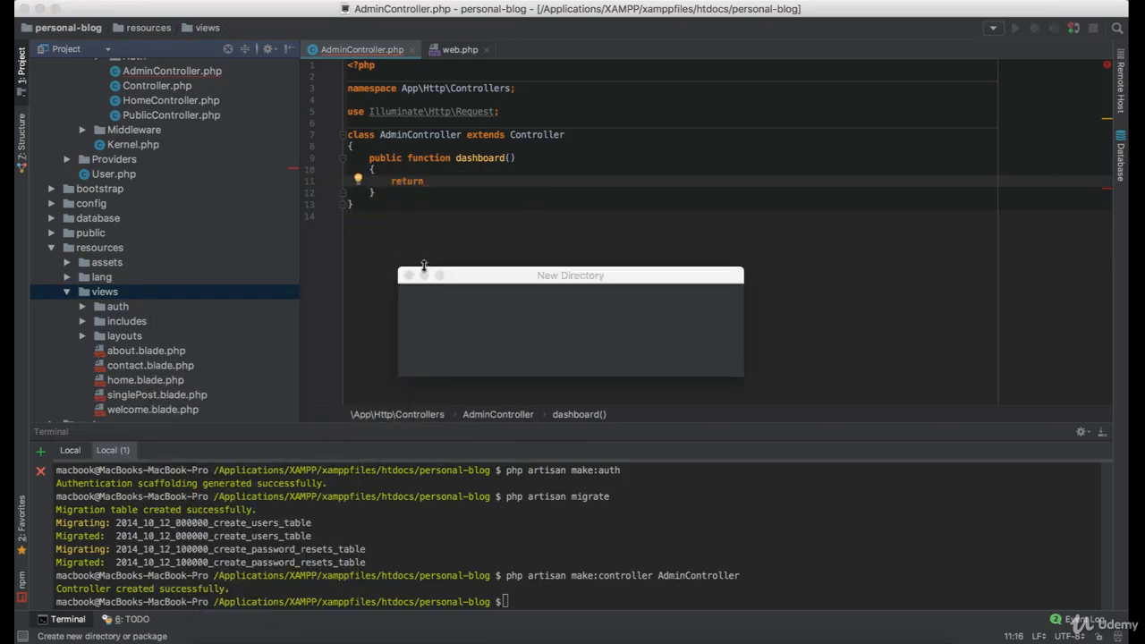
type("admin")
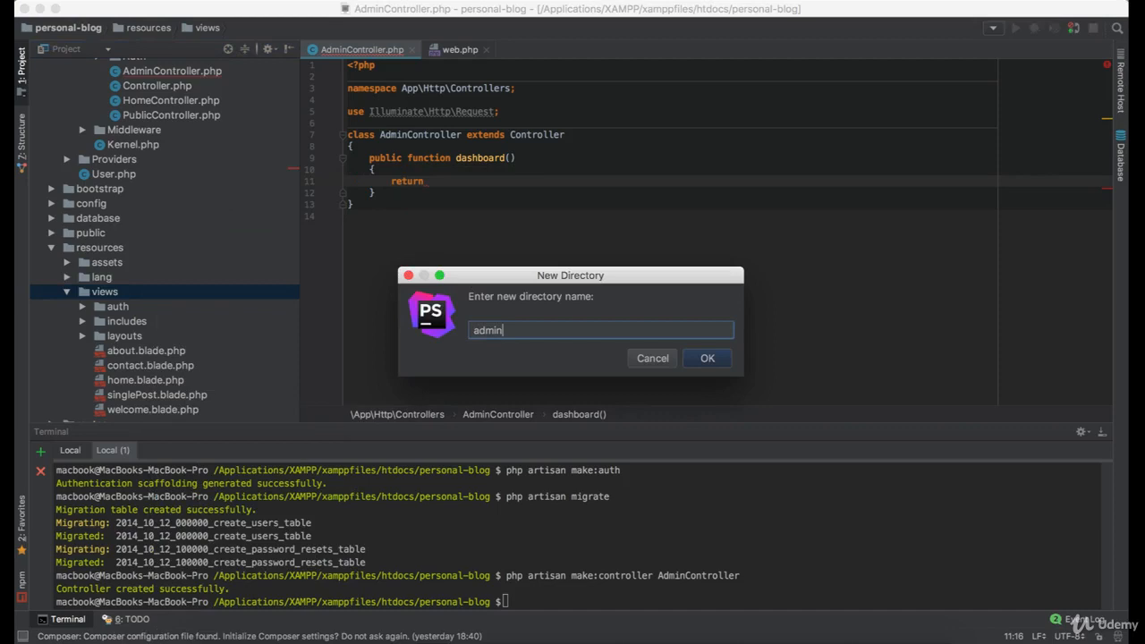
left_click(706, 357)
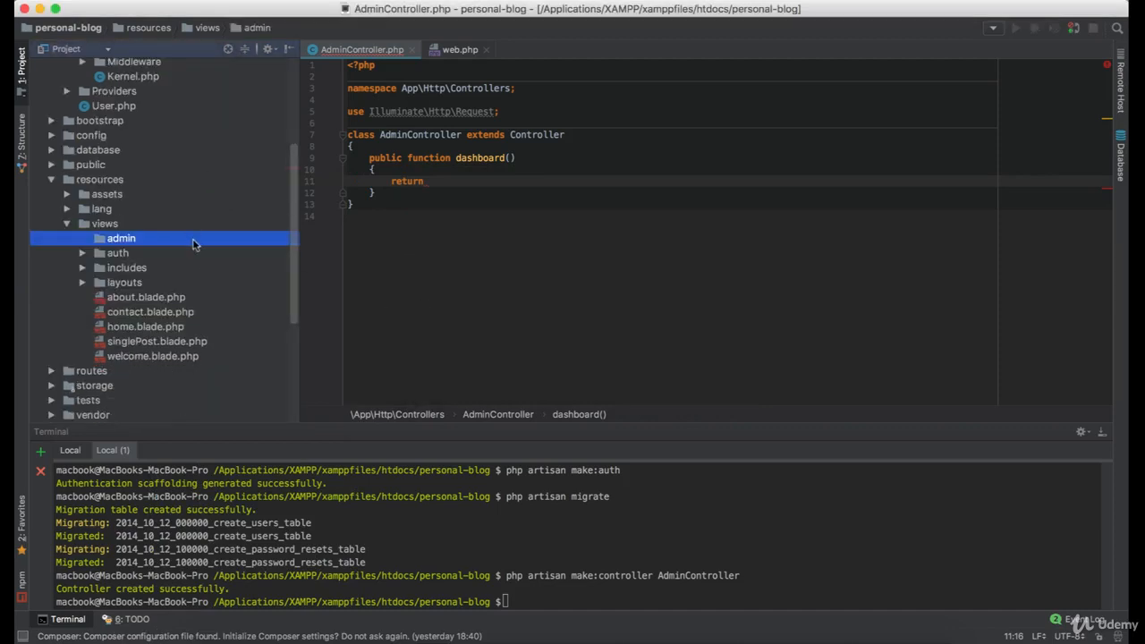
Add a new empty dashboard.blade.php file inside the admin folder
right_click(121, 238)
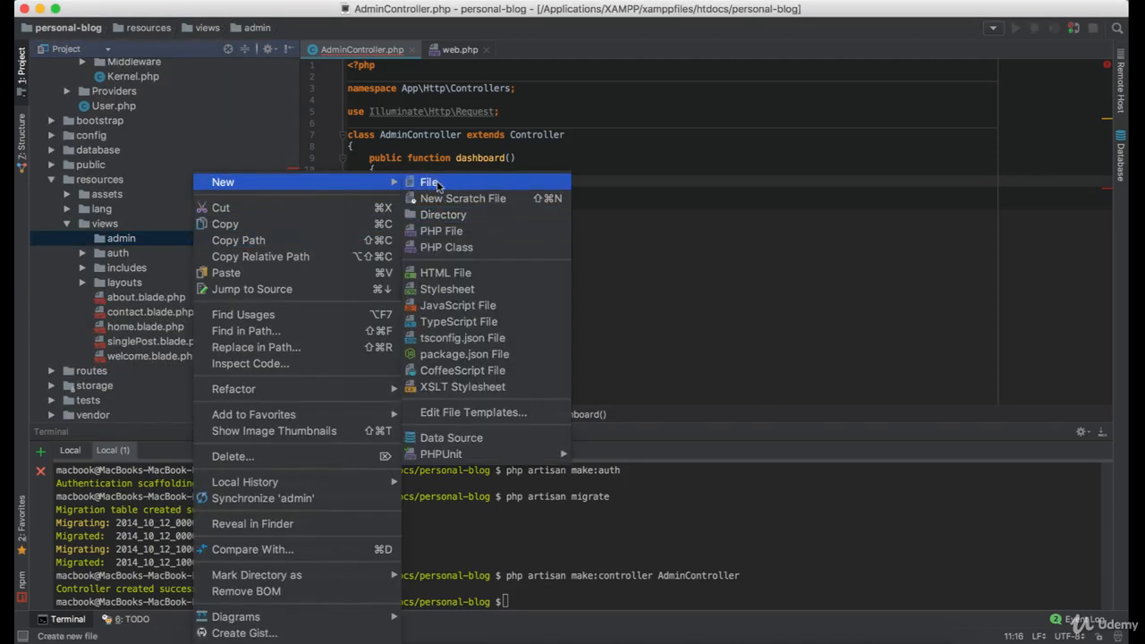
left_click(430, 181)
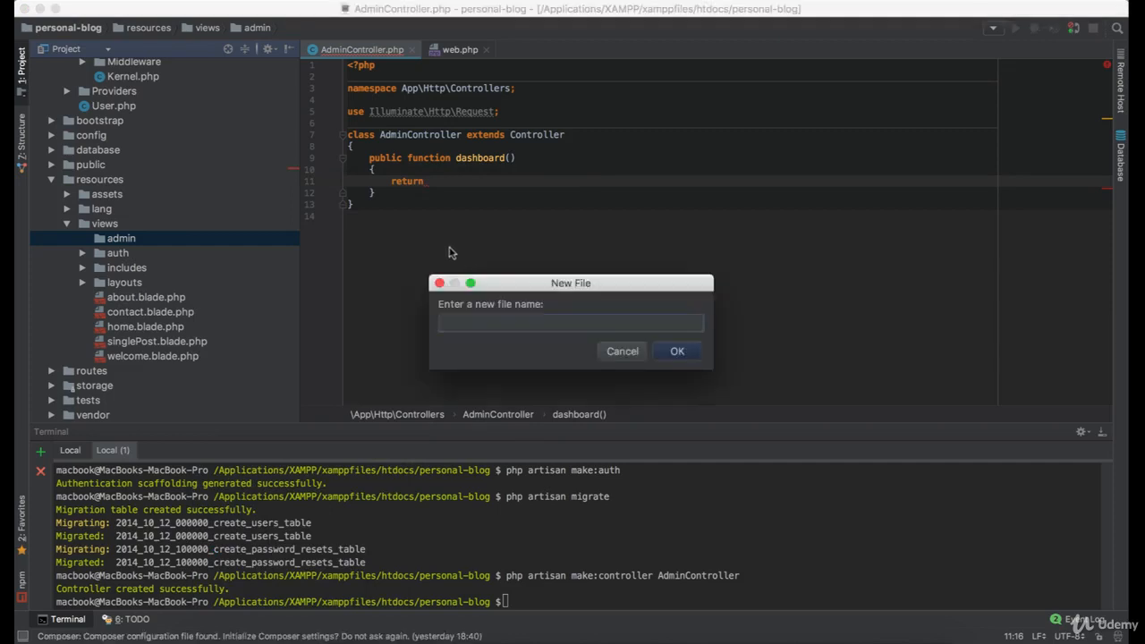
type("dashb")
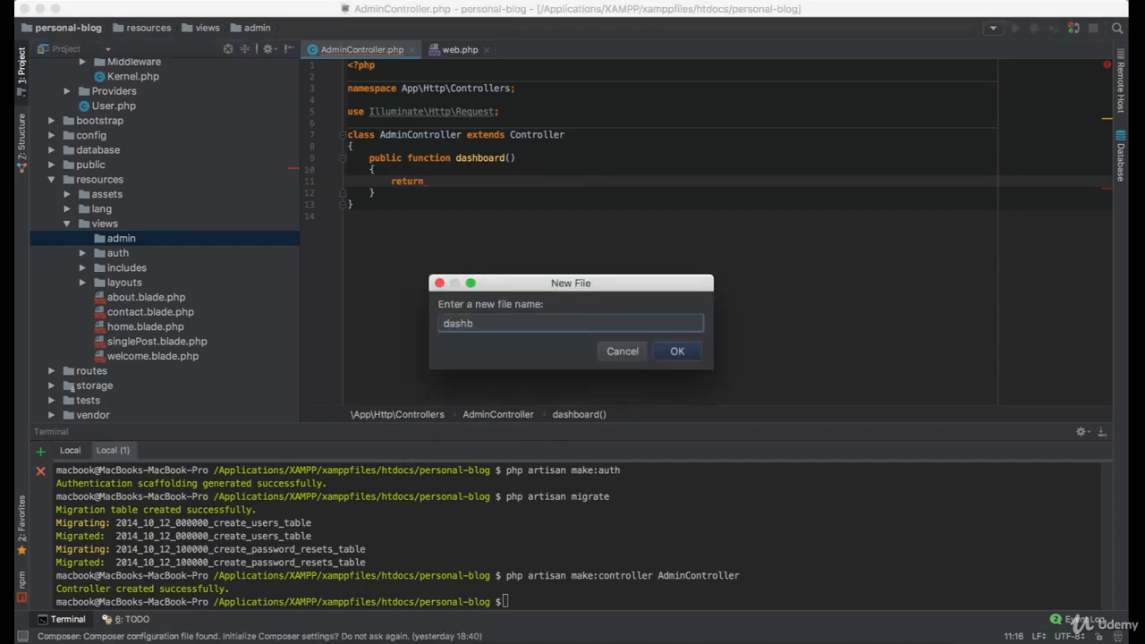
type("oard.blade.php")
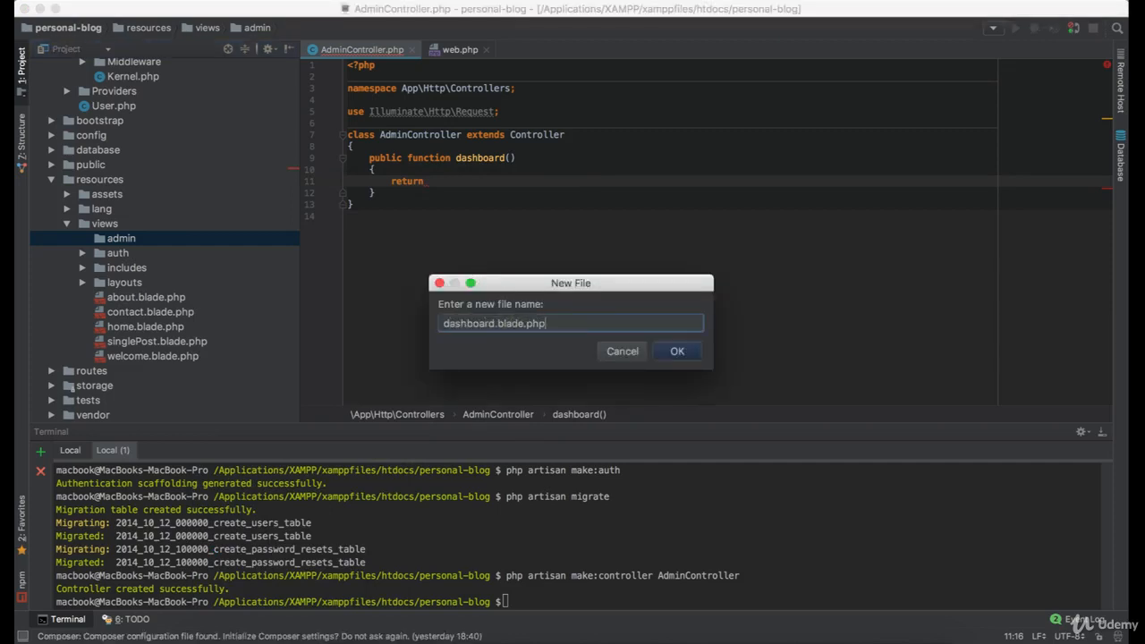
left_click(677, 350)
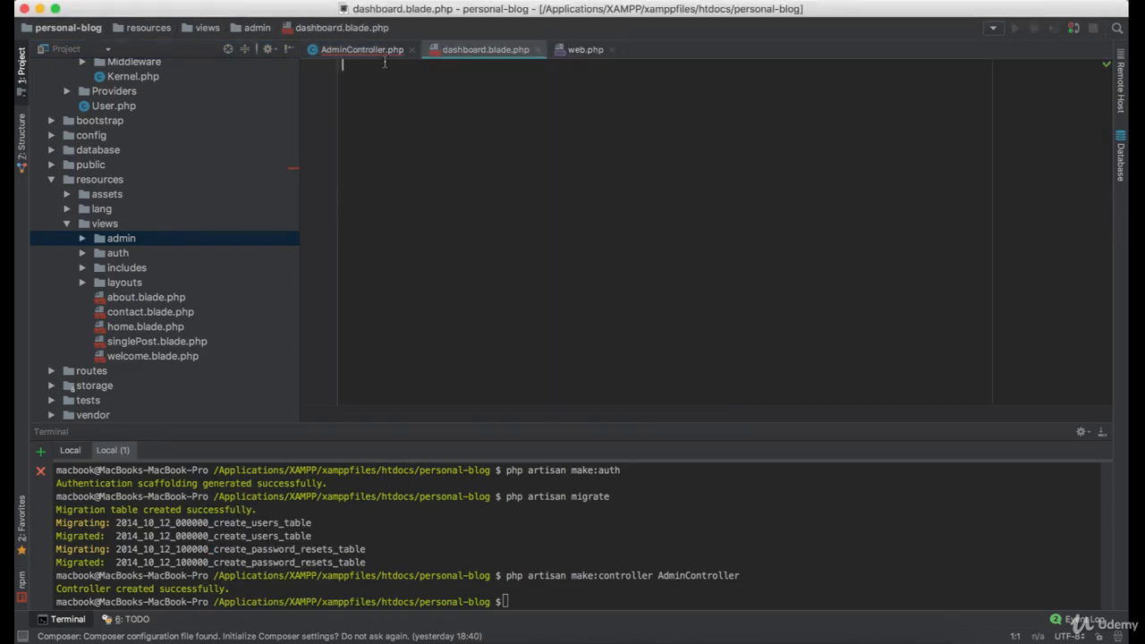
Finish the dashboard method's line as return view('admin.dashboard');
left_click(361, 49)
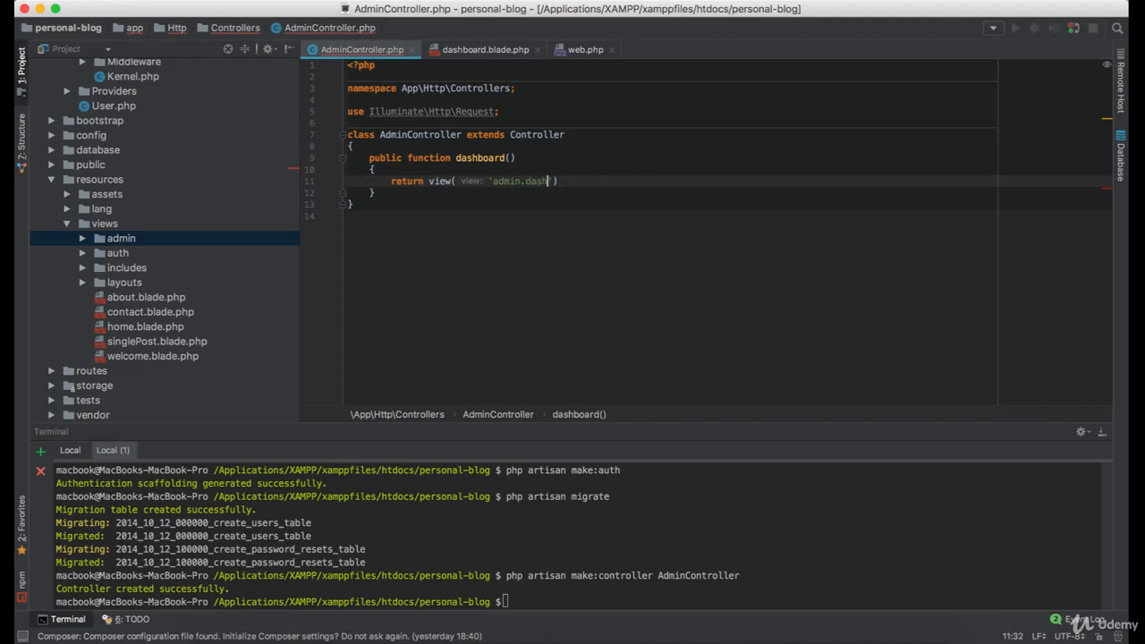
type("board');")
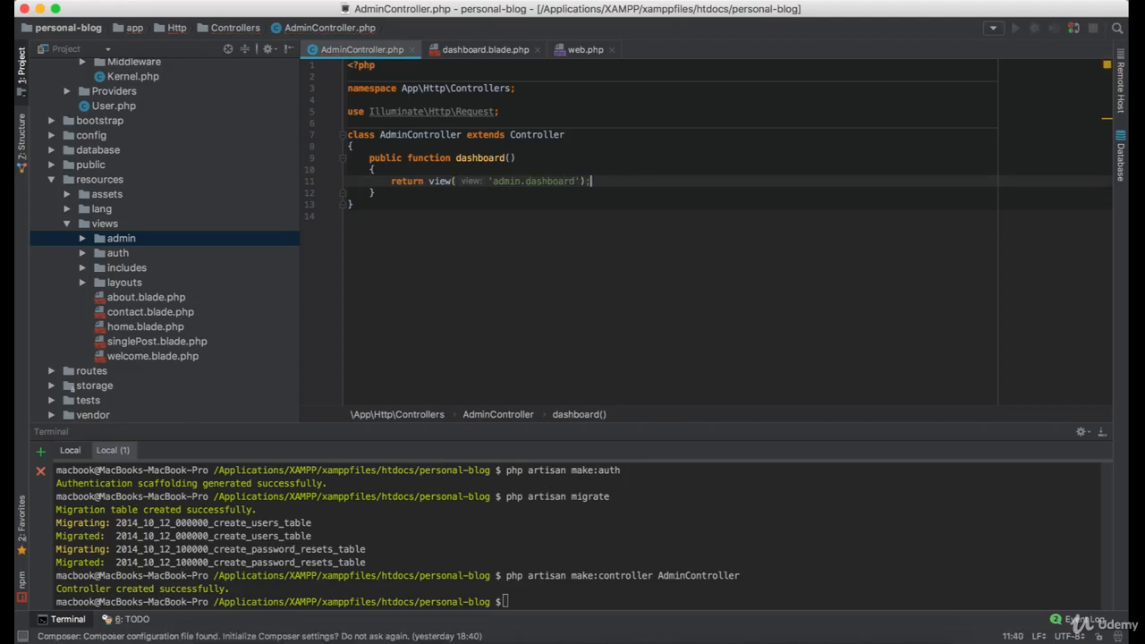
left_click(484, 49)
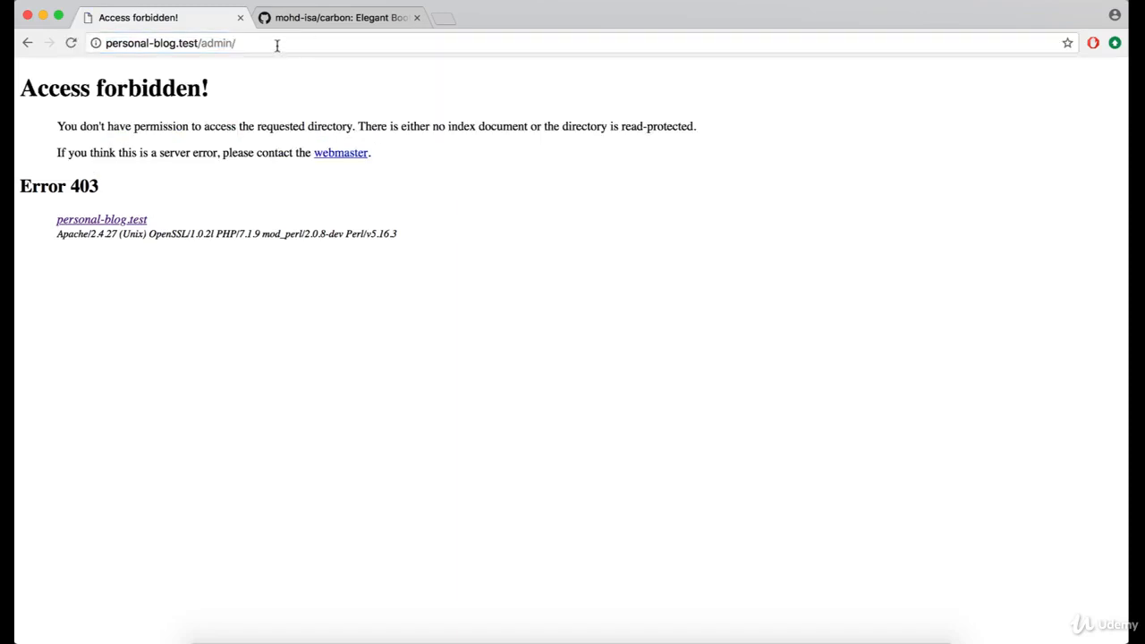
mouse_move(45, 85)
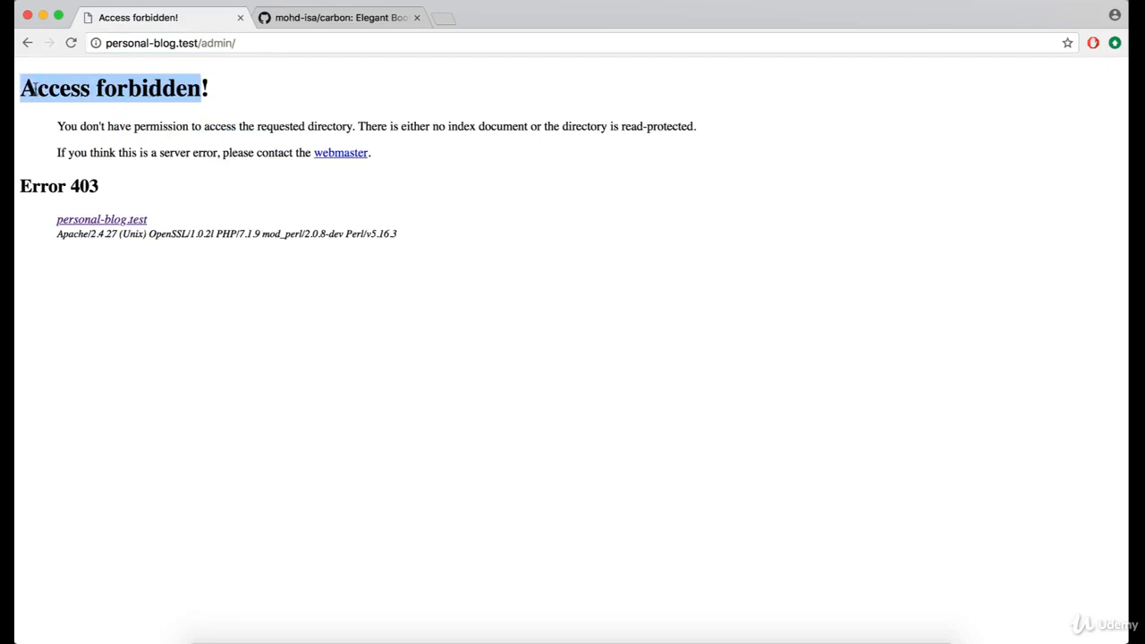
After the 403 on personal-blog.test/admin/, begin editing the admin address in Chrome
left_click(170, 42)
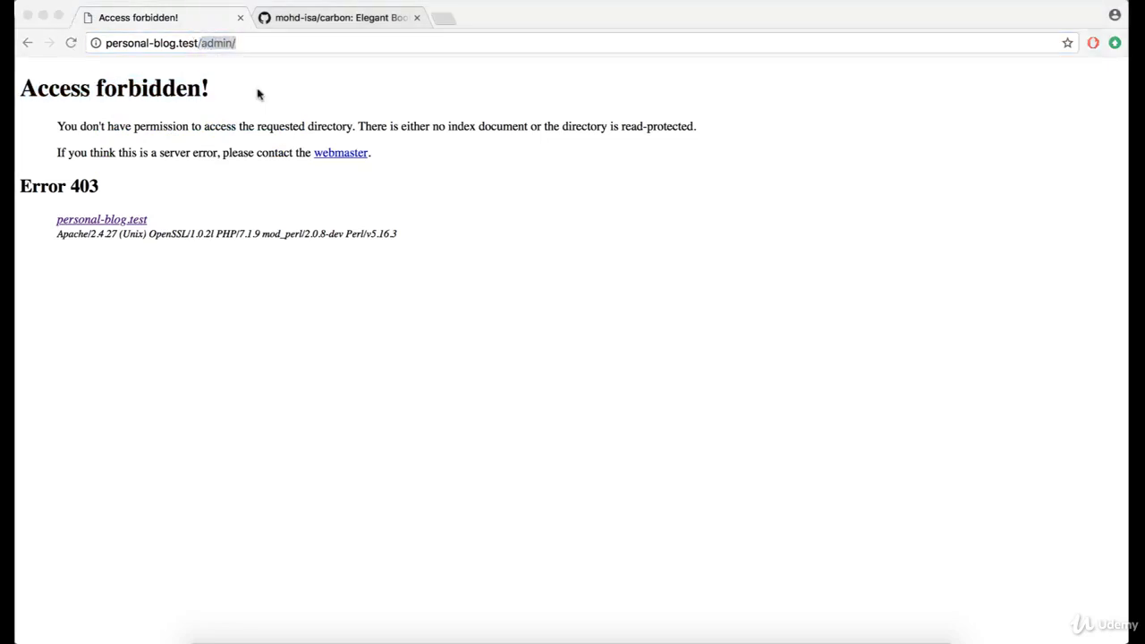
mouse_move(446, 262)
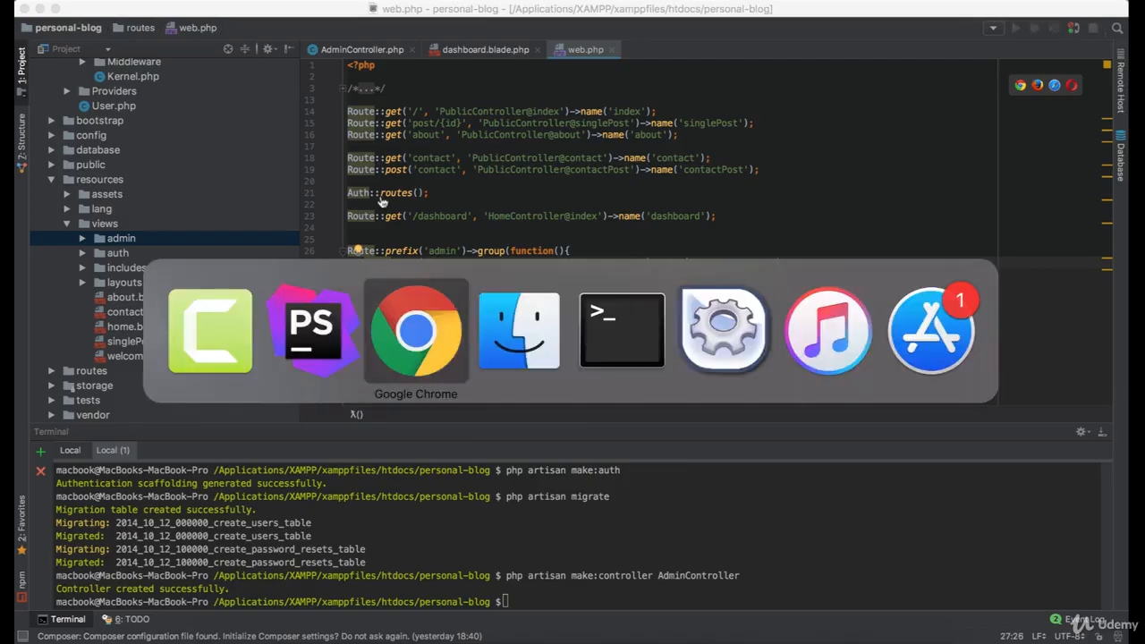
left_click(415, 329)
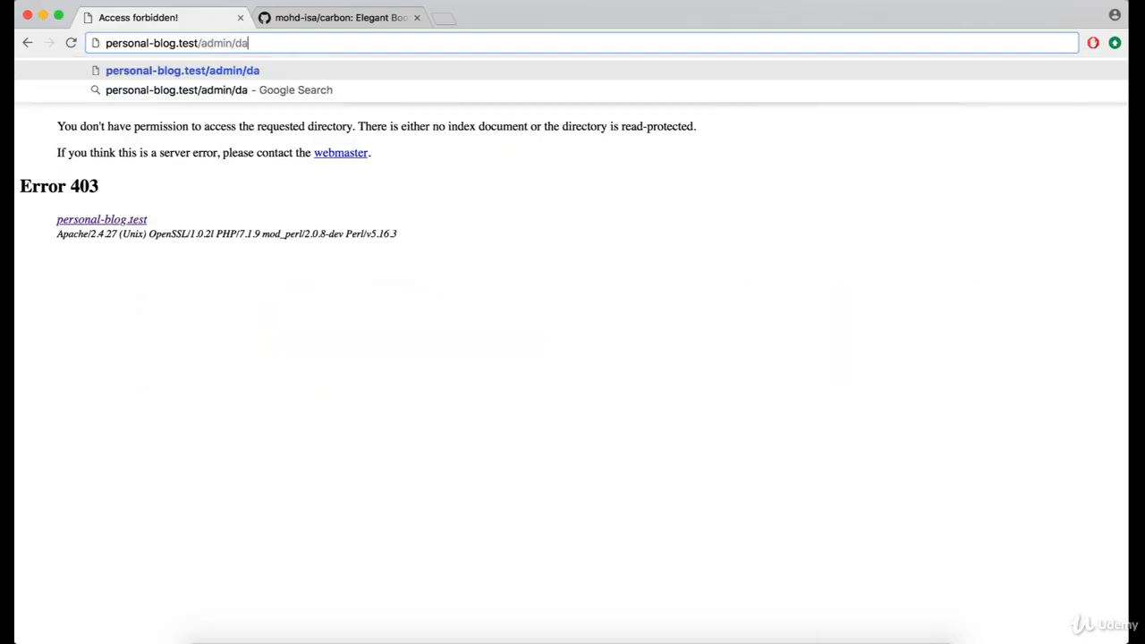